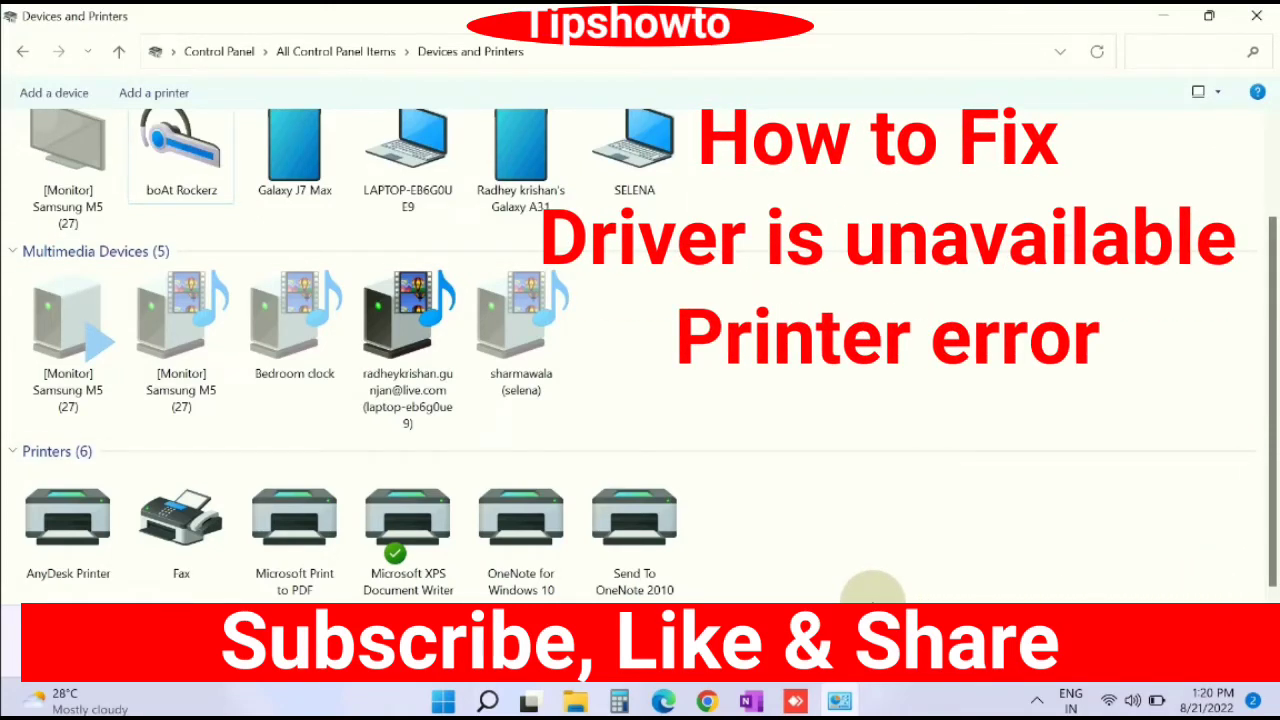
Close the Devices and Printers window to return to the desktop.
left_click(1256, 16)
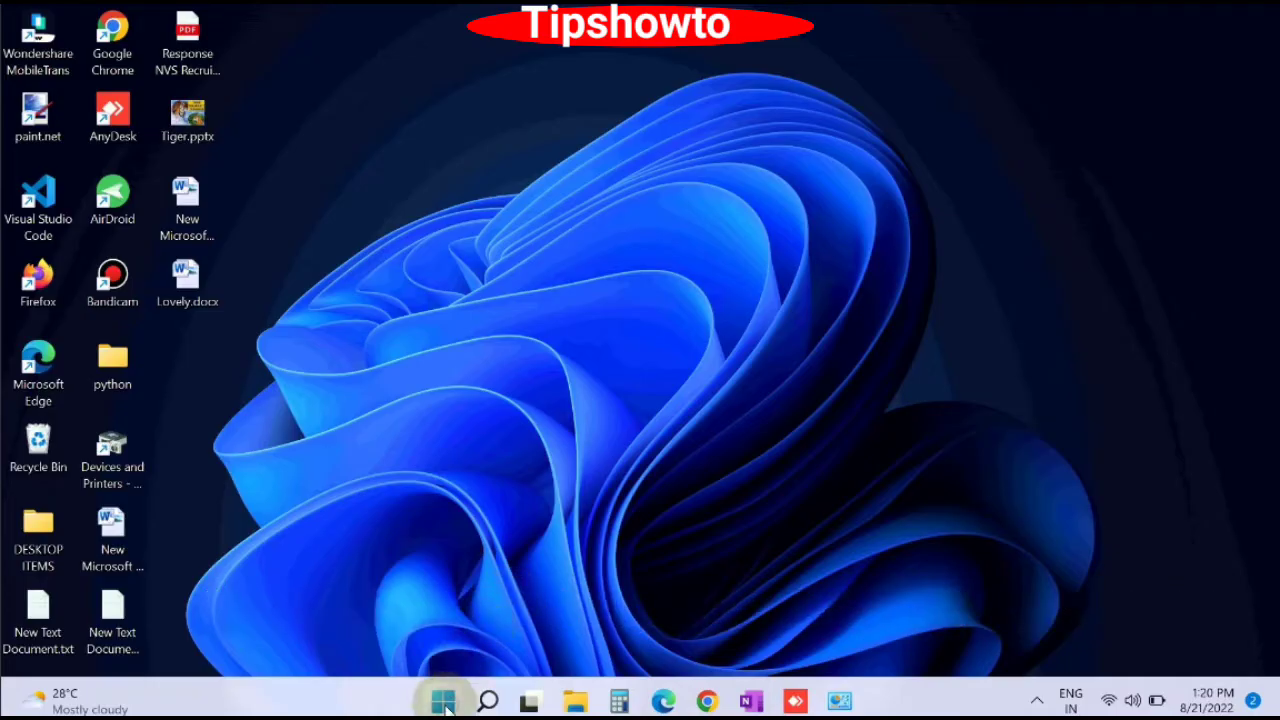
Launch the Settings app from the Start menu's pinned items.
left_click(444, 700)
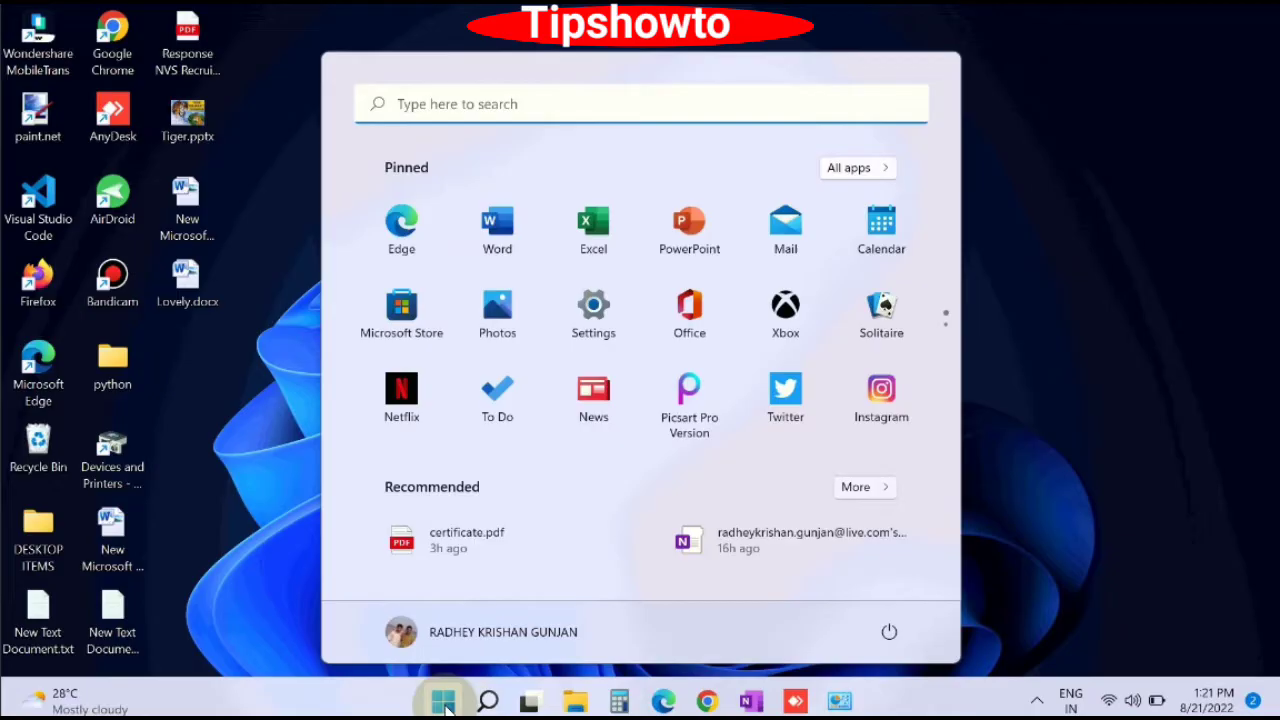
mouse_move(592, 312)
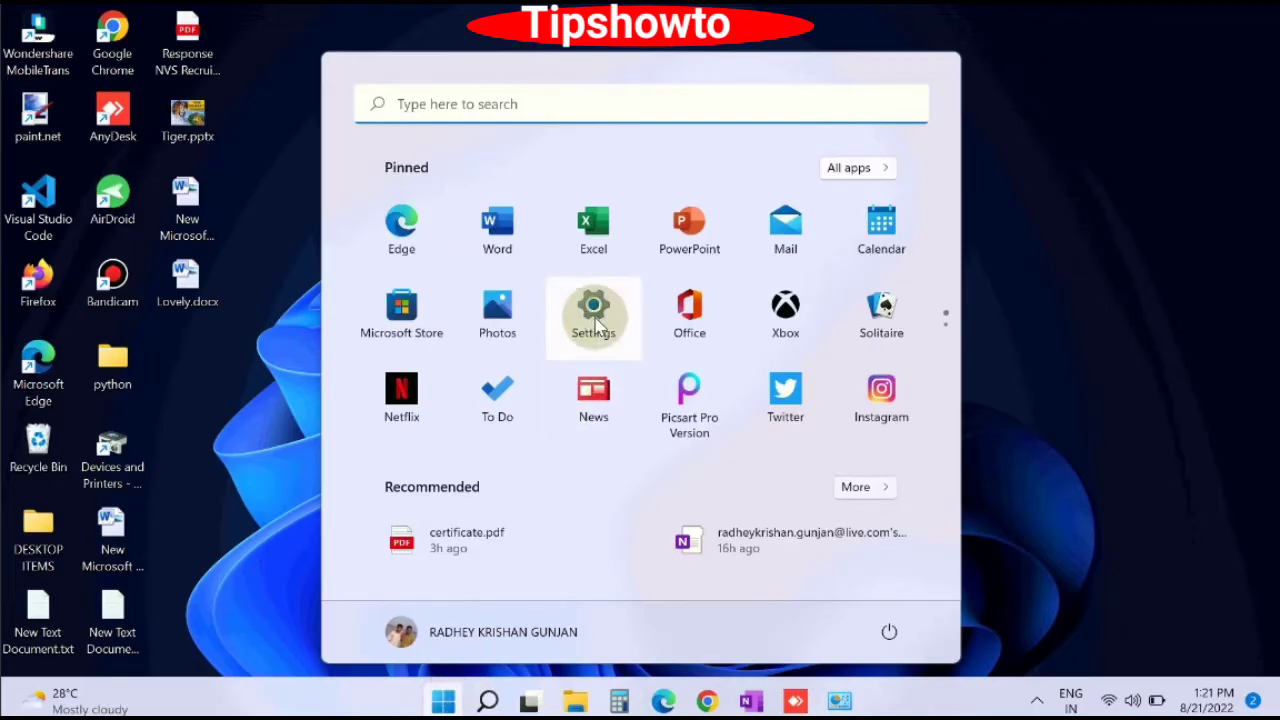
left_click(592, 310)
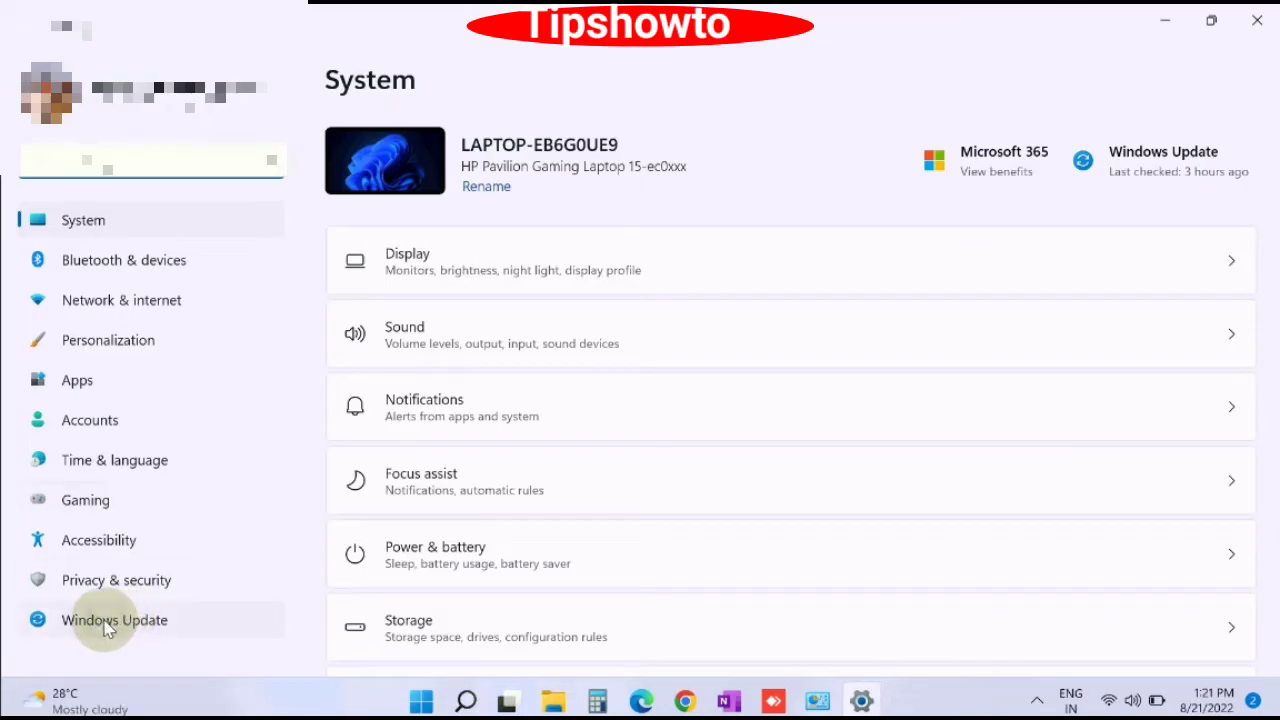
Start a check for new updates on the Windows Update page.
left_click(116, 620)
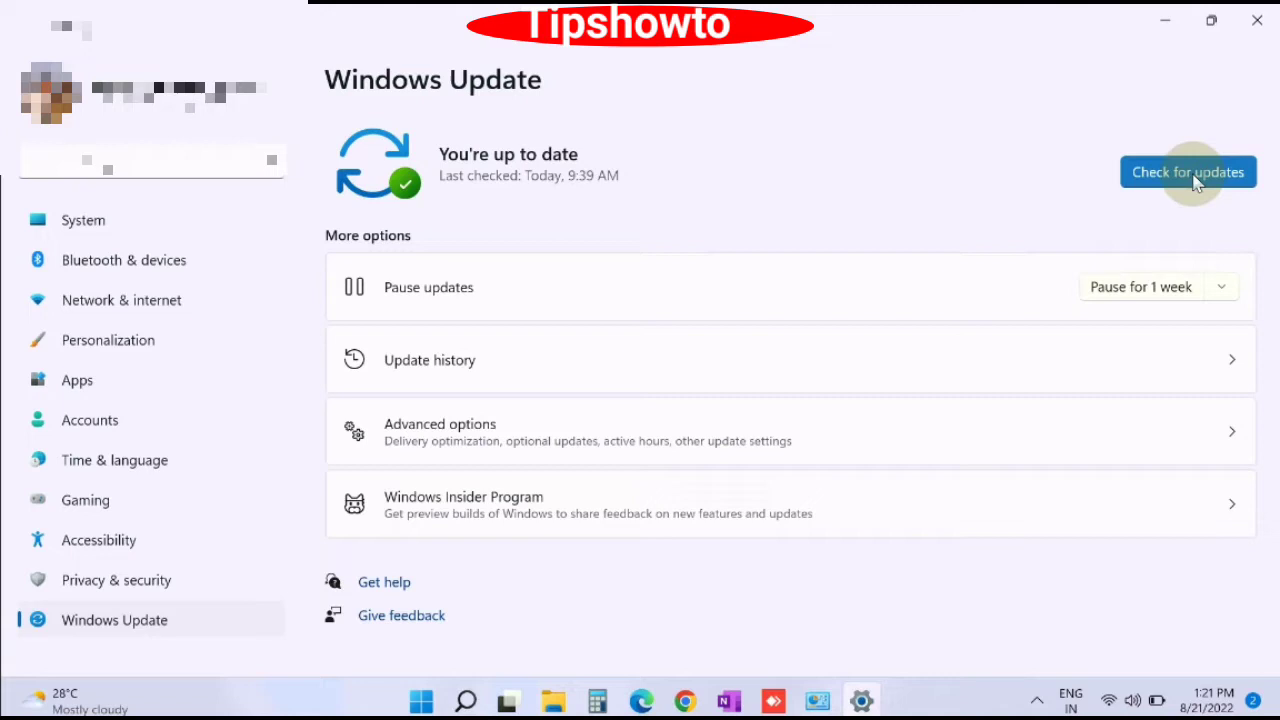
left_click(1188, 172)
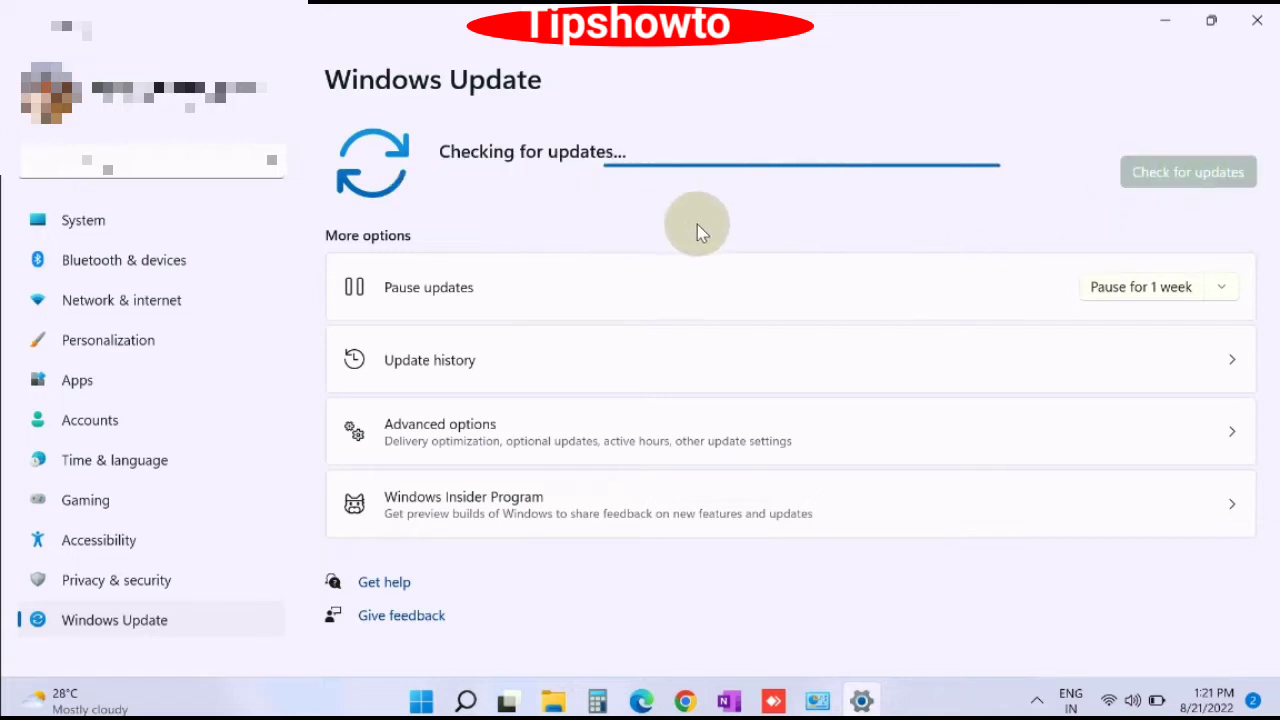
mouse_move(996, 236)
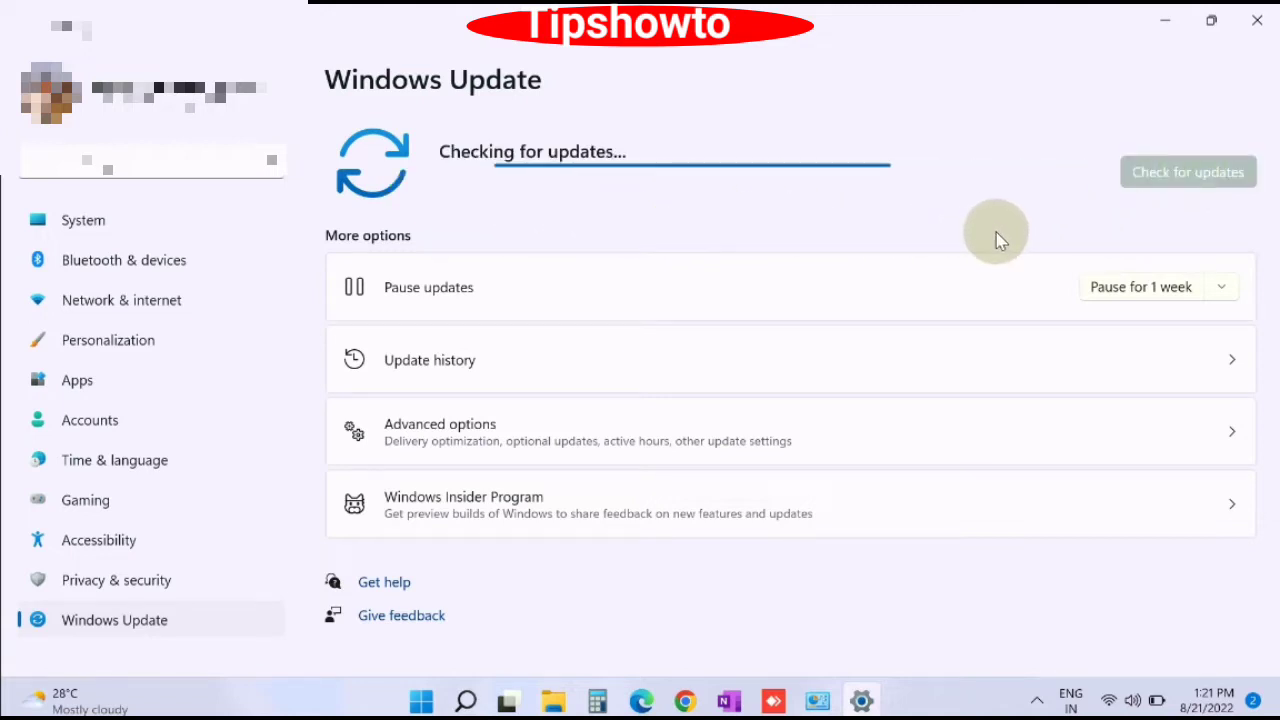
mouse_move(676, 236)
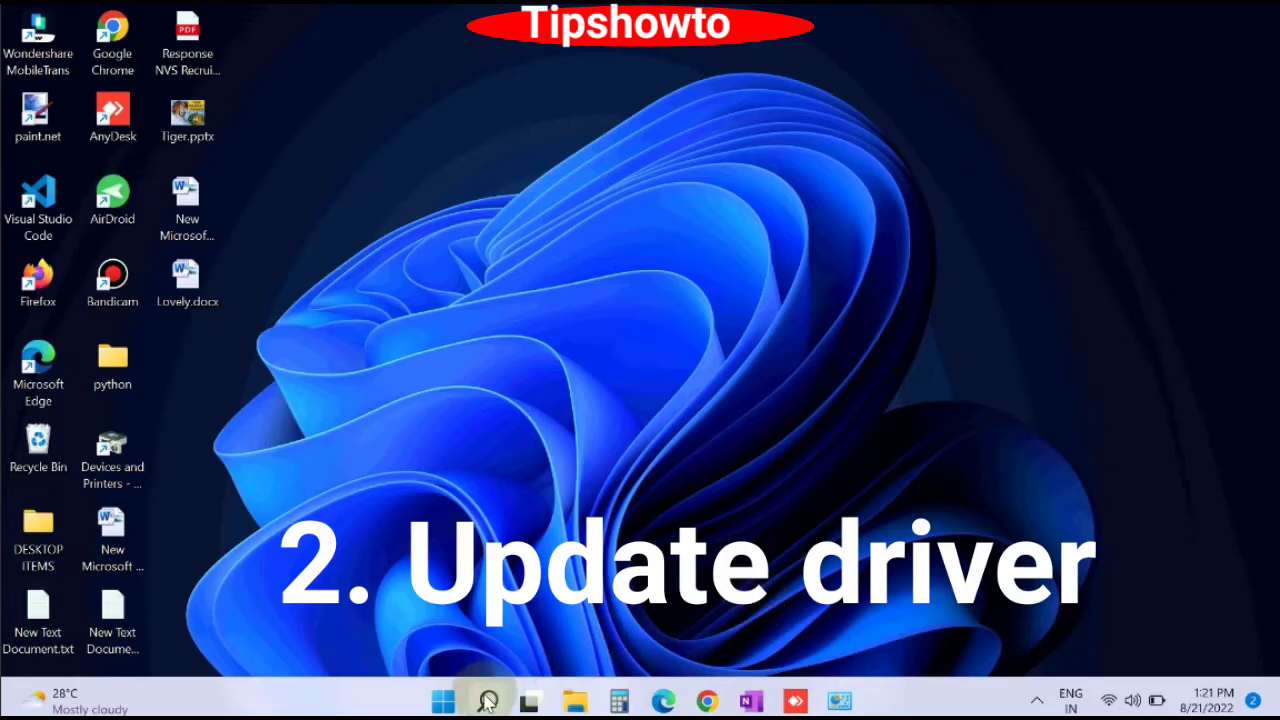
Search for 'device manager' in Windows Search to open Device Manager.
left_click(488, 700)
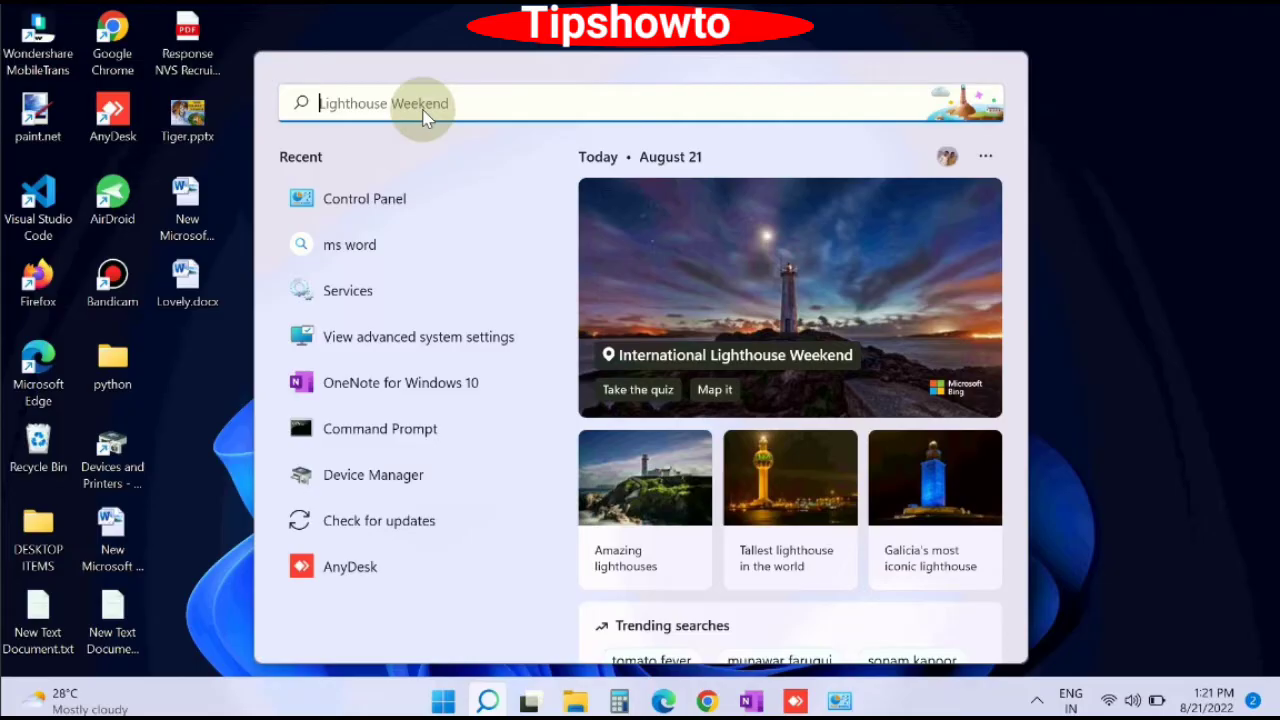
type("device manager")
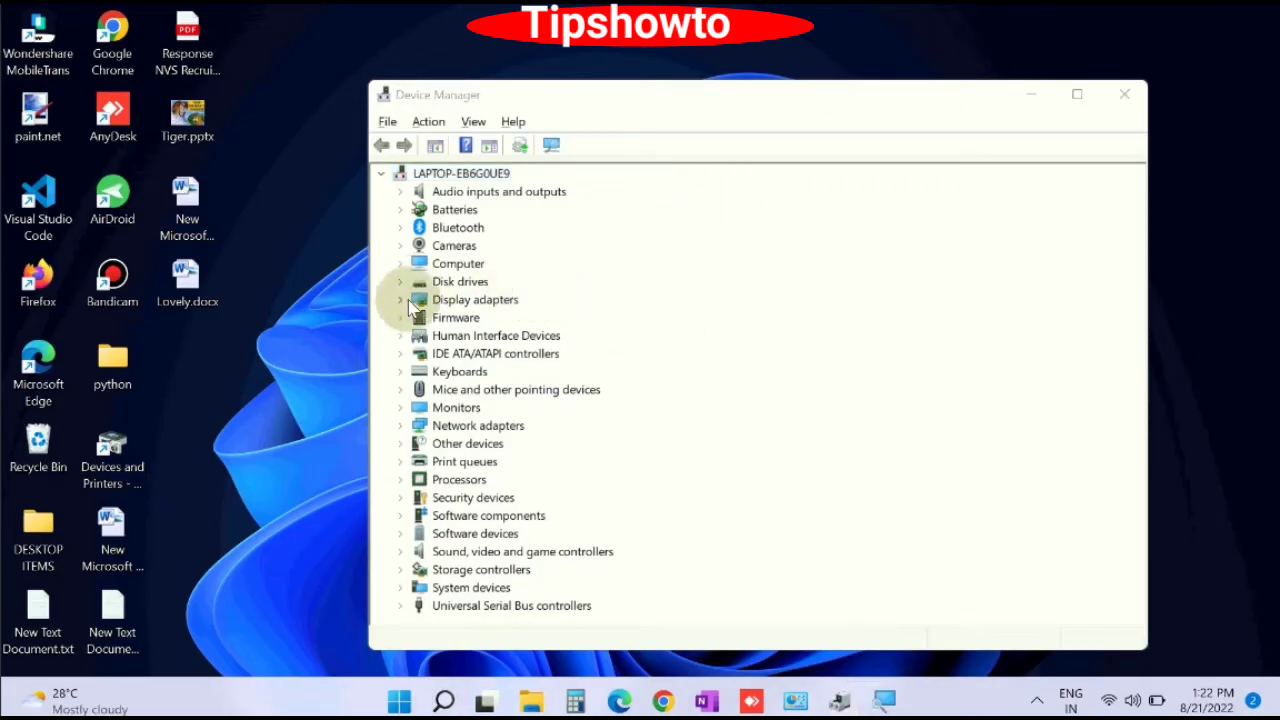
Begin updating the AMD Radeon(TM) Vega 8 Graphics driver under Display adapters.
left_click(400, 300)
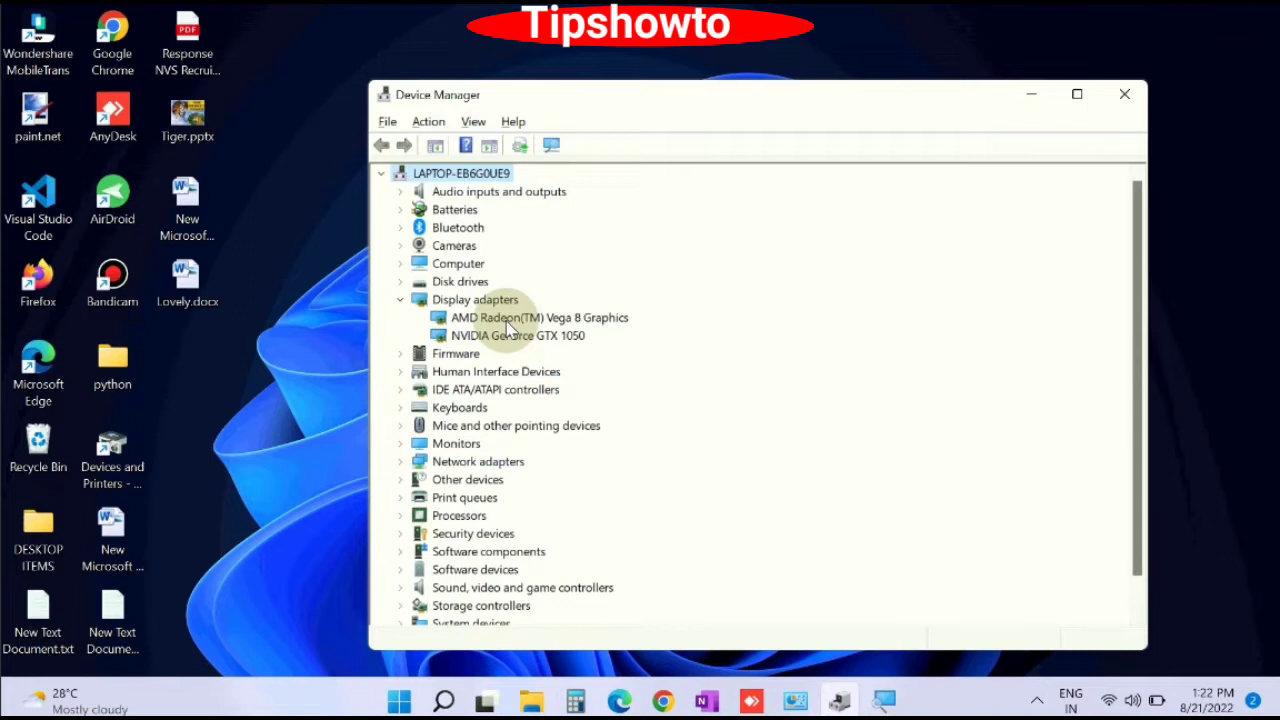
right_click(532, 316)
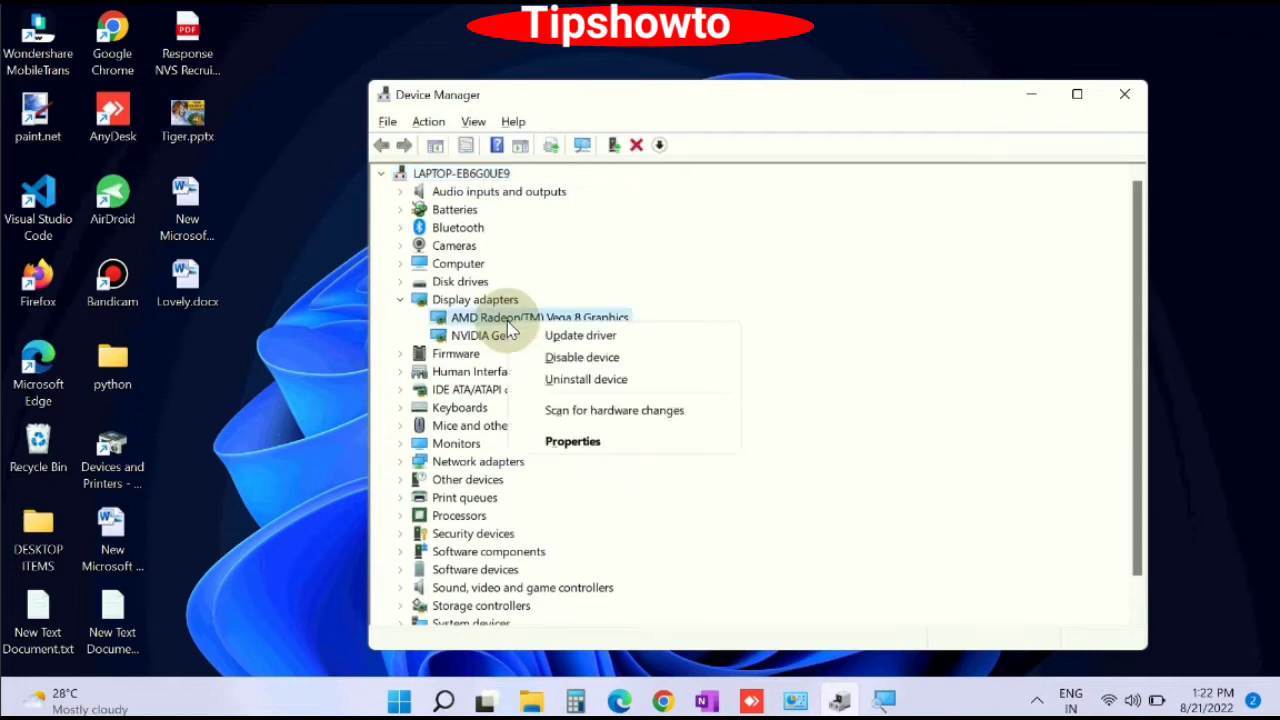
mouse_move(580, 336)
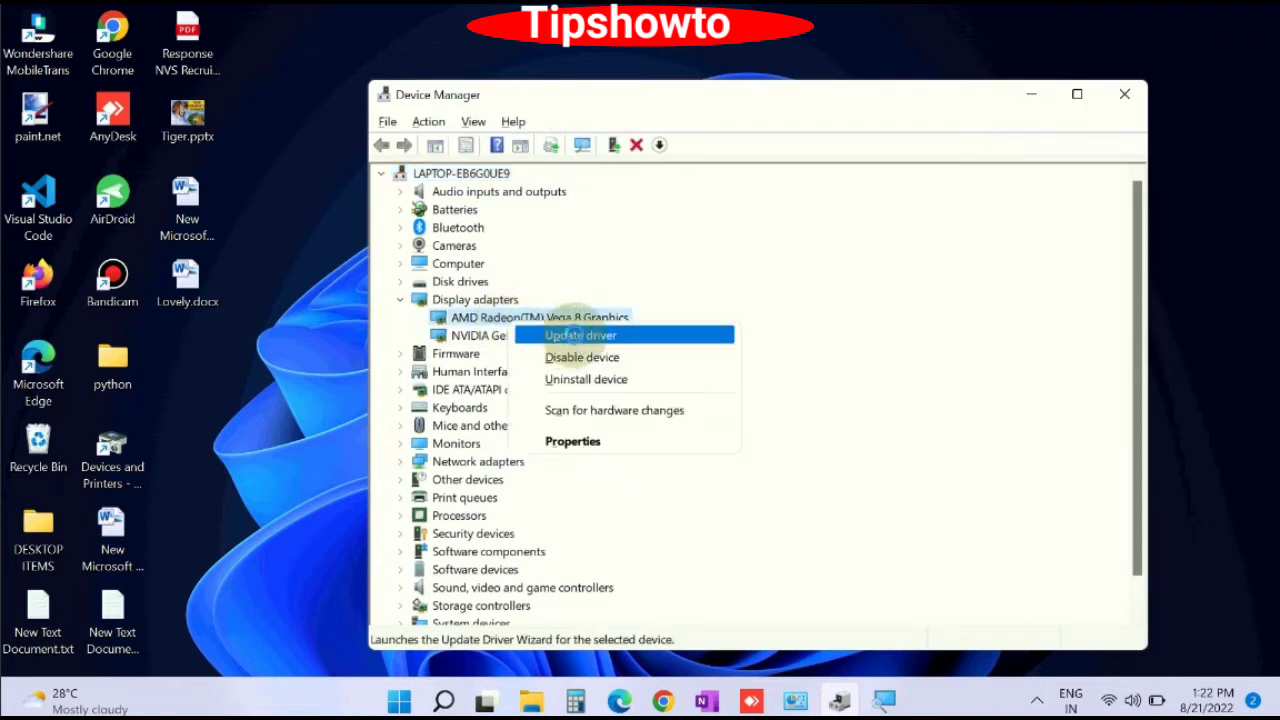
left_click(580, 336)
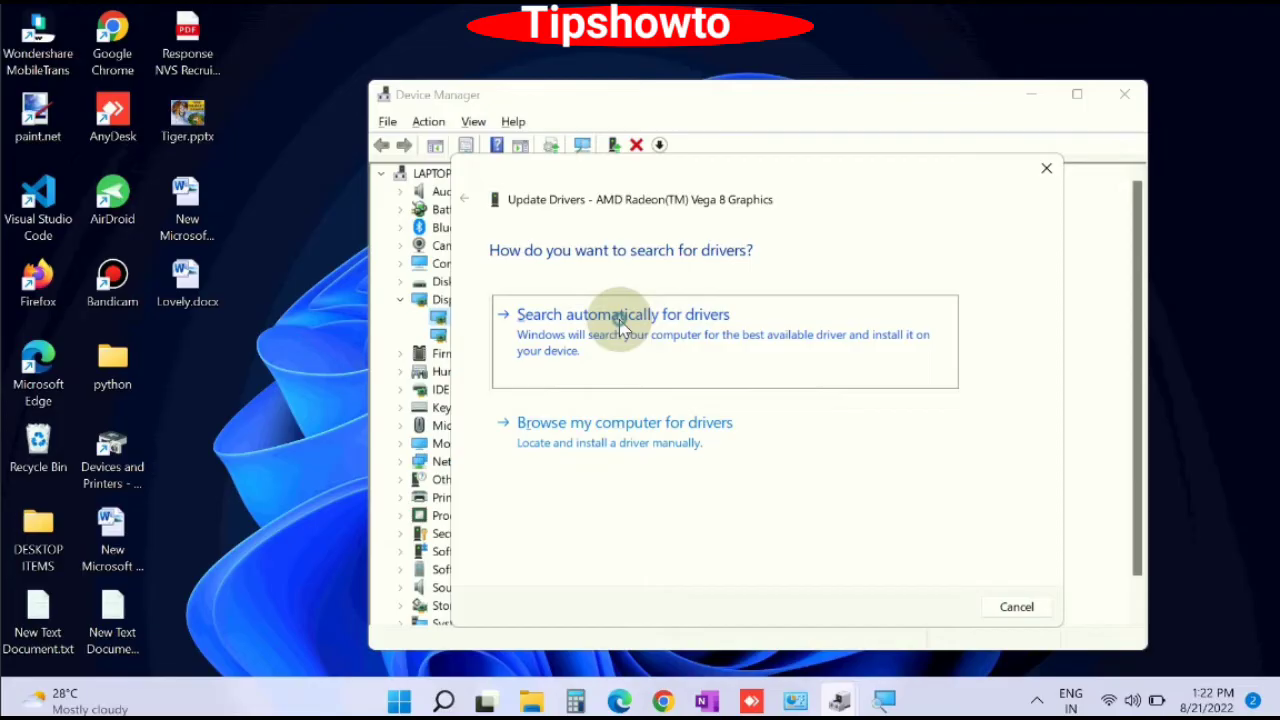
Search automatically for drivers and check Windows Update for an updated graphics driver.
left_click(622, 314)
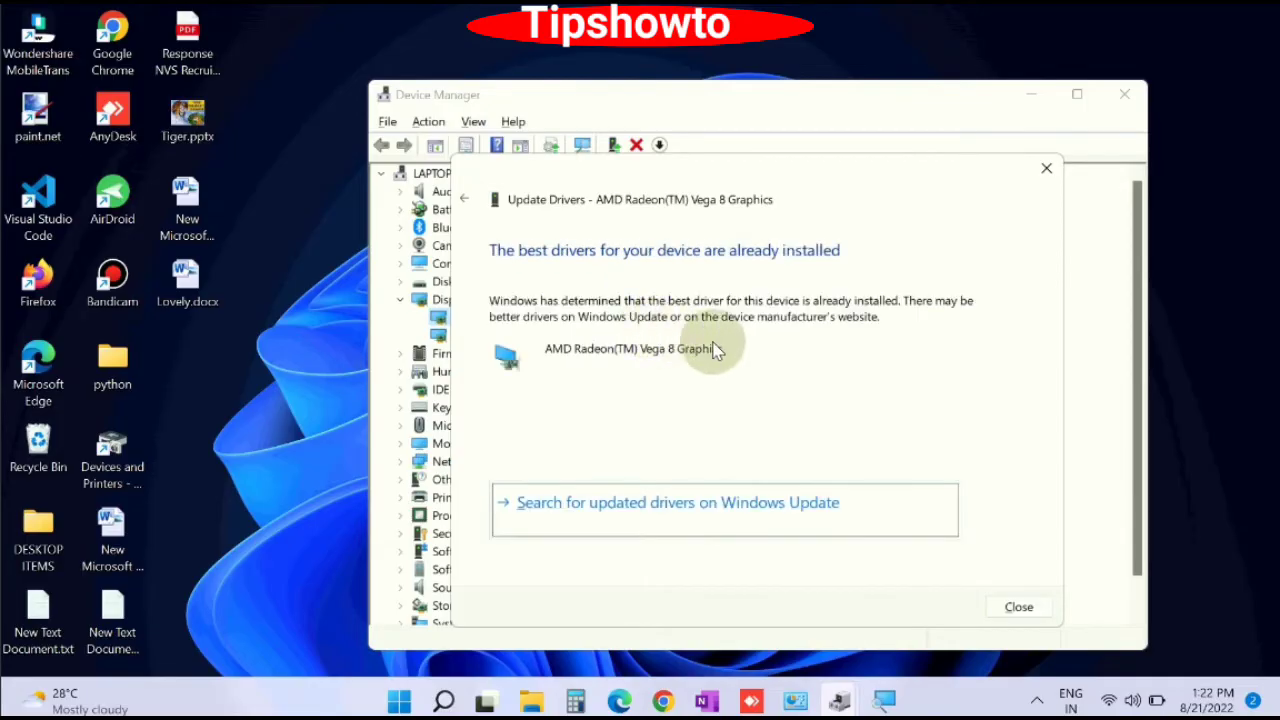
mouse_move(758, 376)
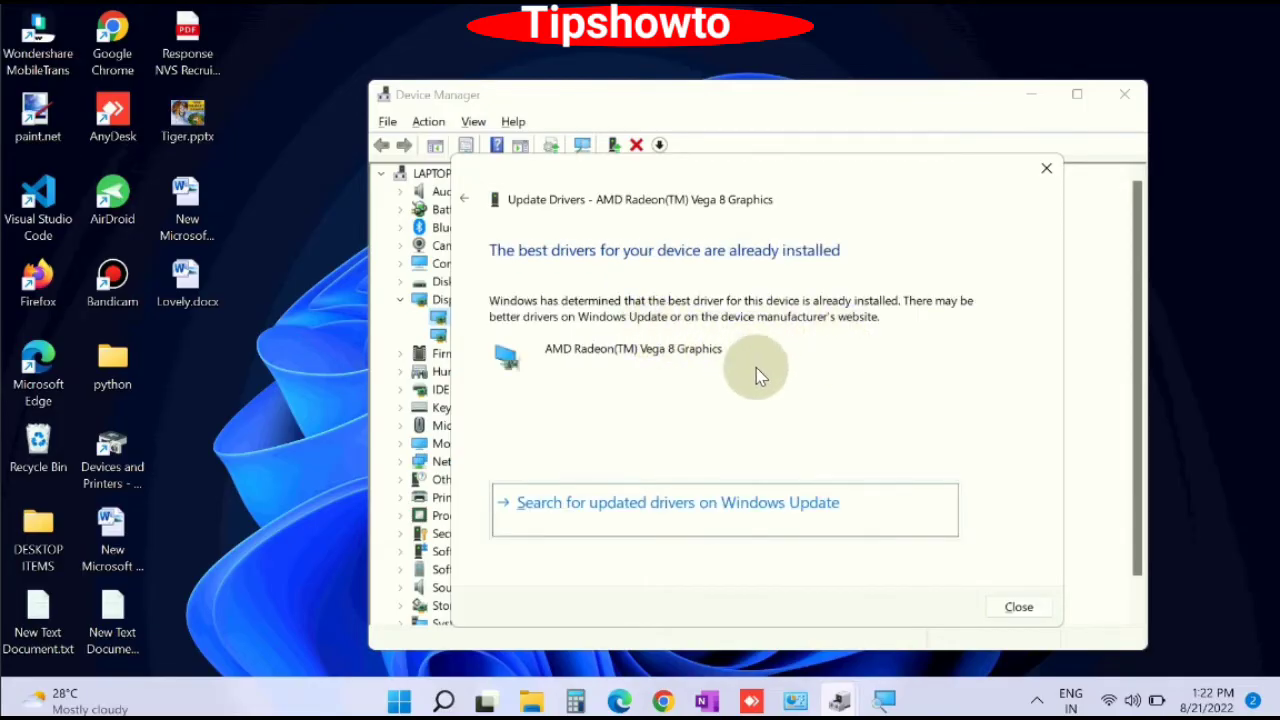
mouse_move(744, 516)
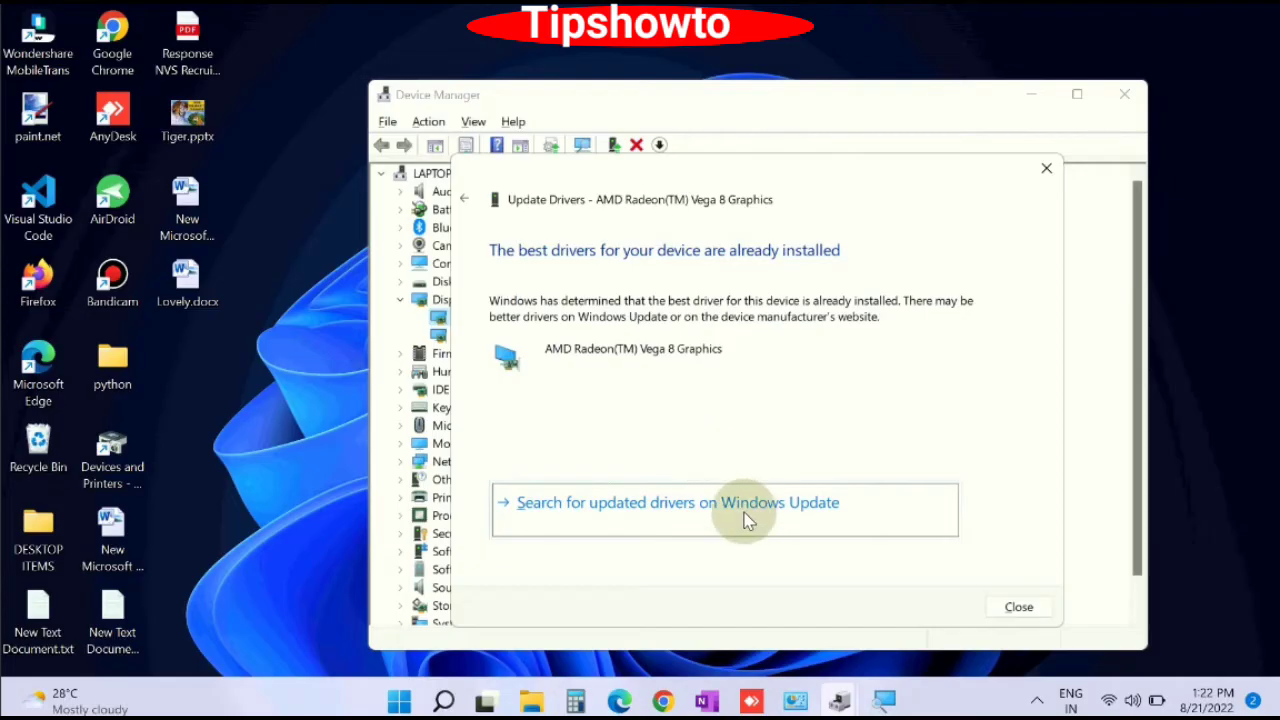
left_click(1018, 606)
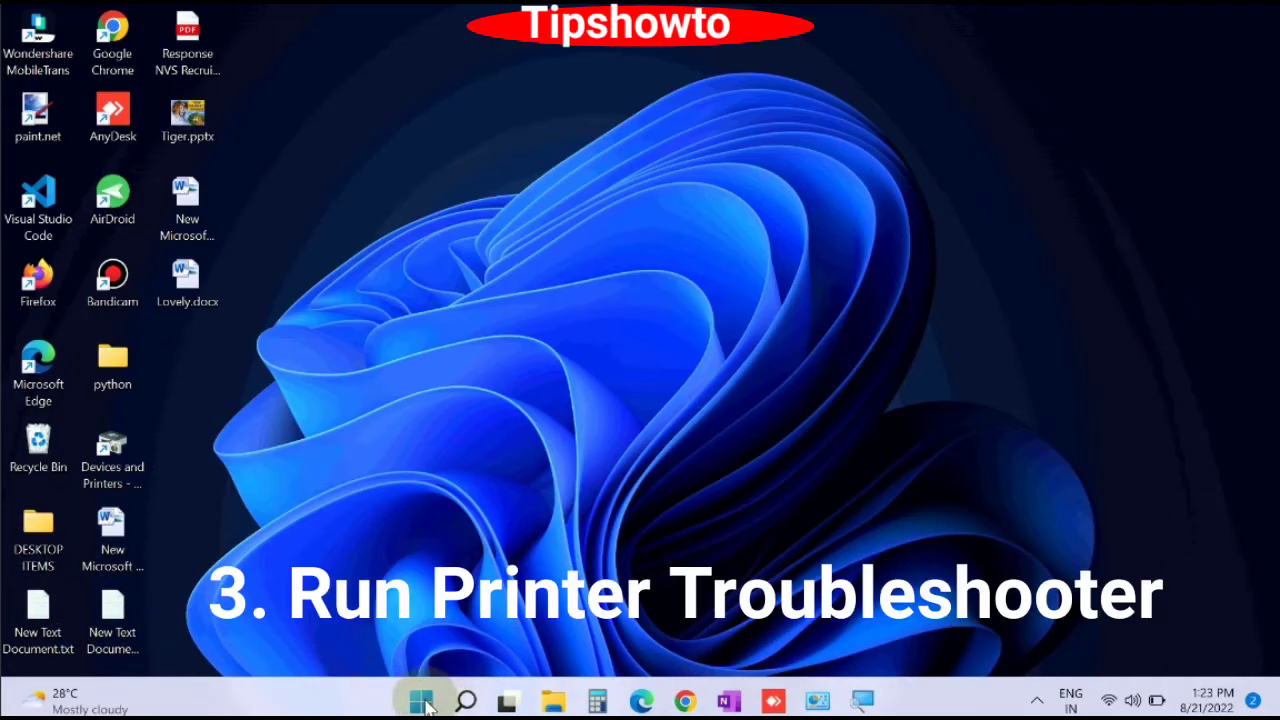
Reopen Settings and scroll the System page down to the Troubleshoot entry.
left_click(420, 700)
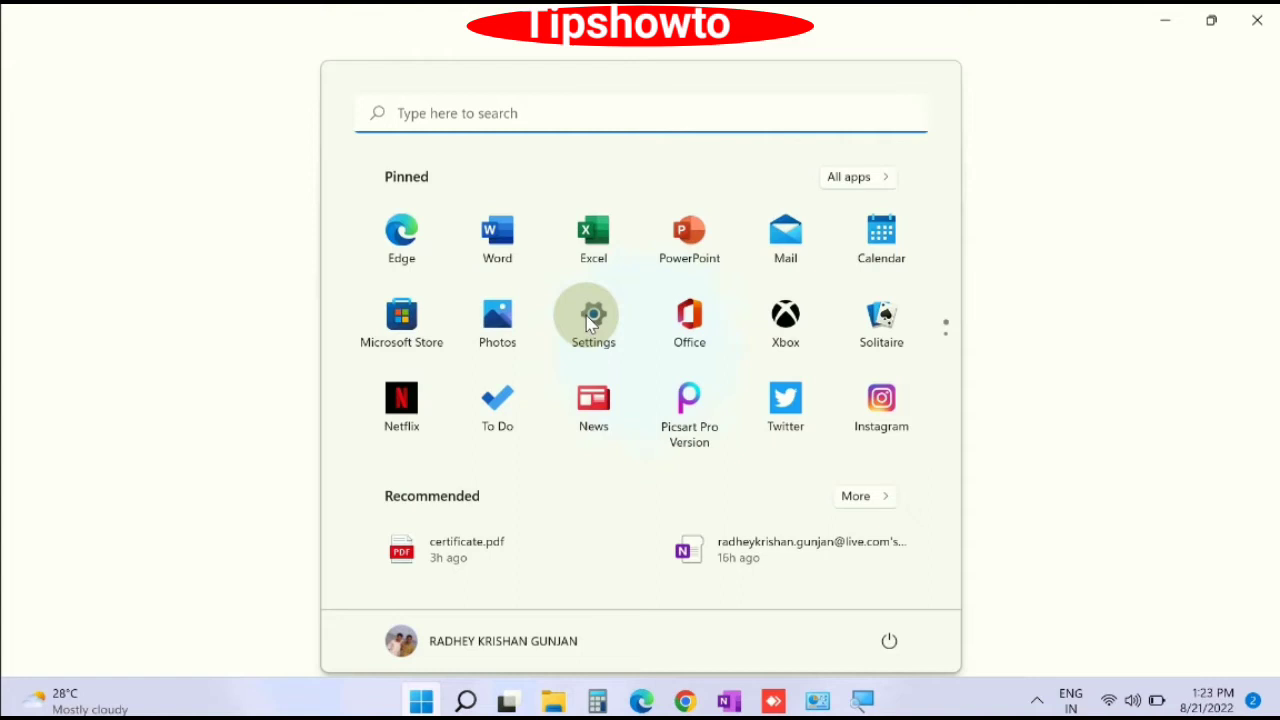
left_click(592, 316)
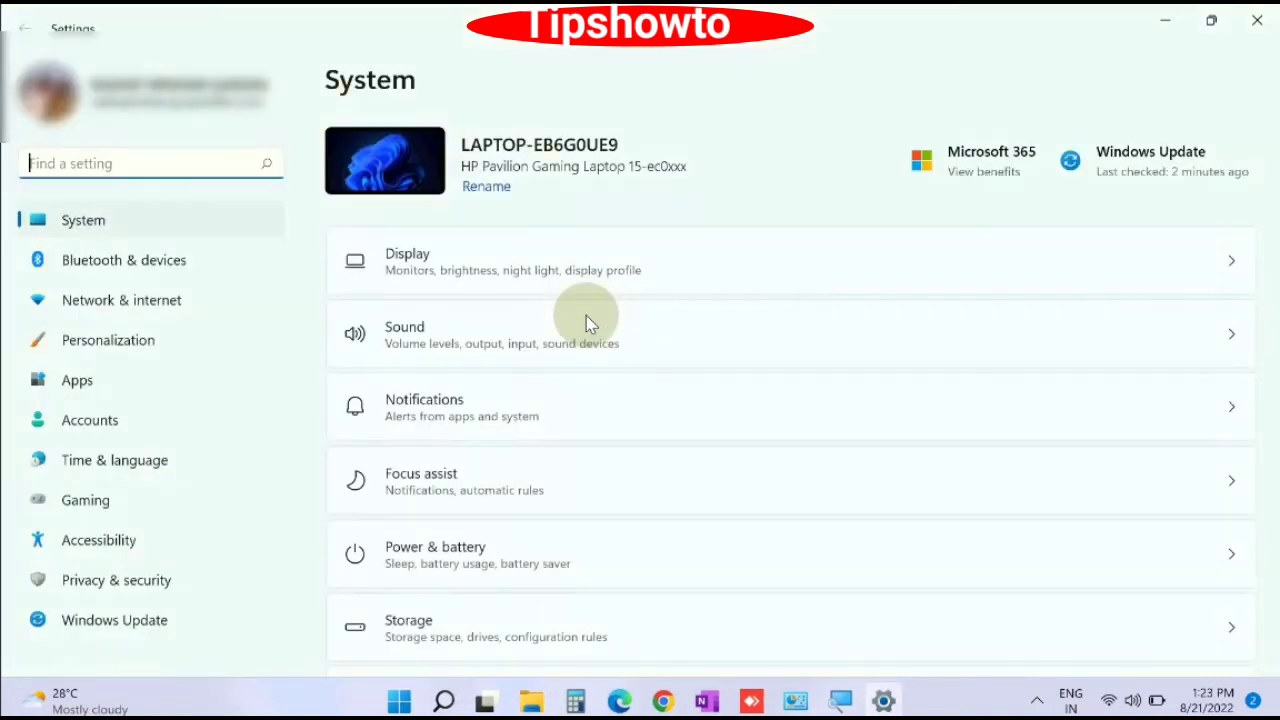
mouse_move(104, 220)
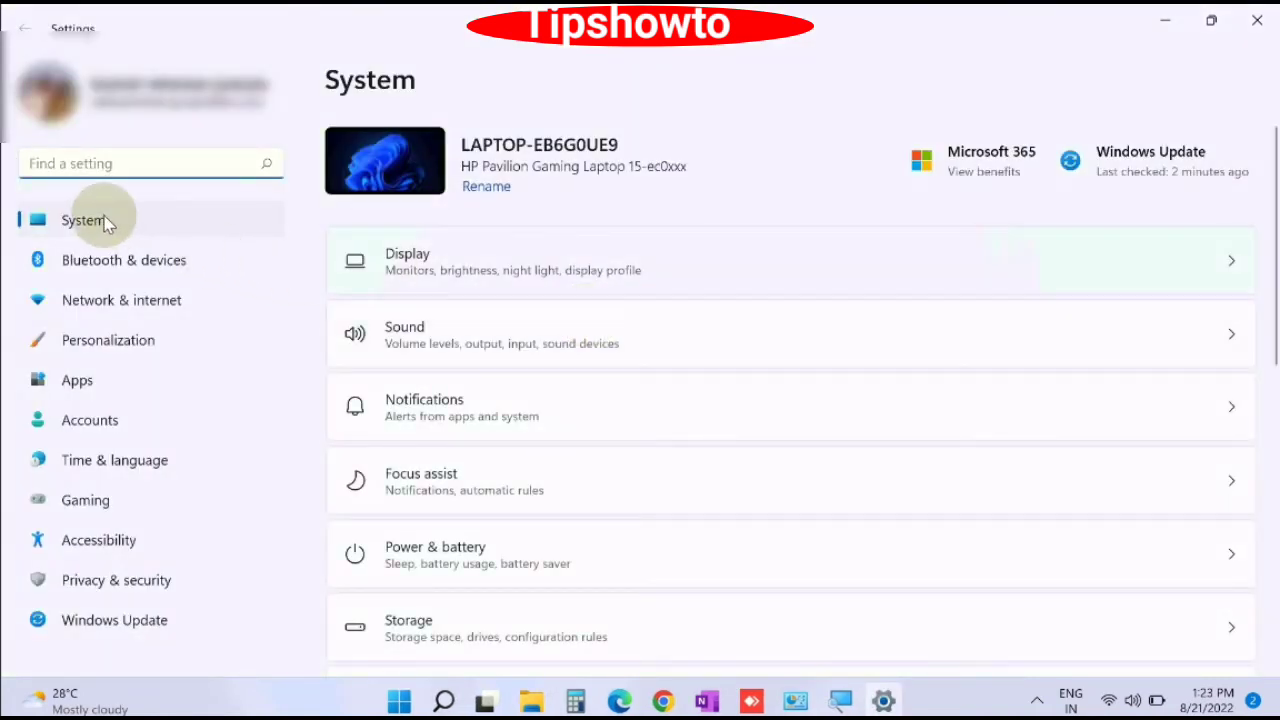
scroll("down", 3)
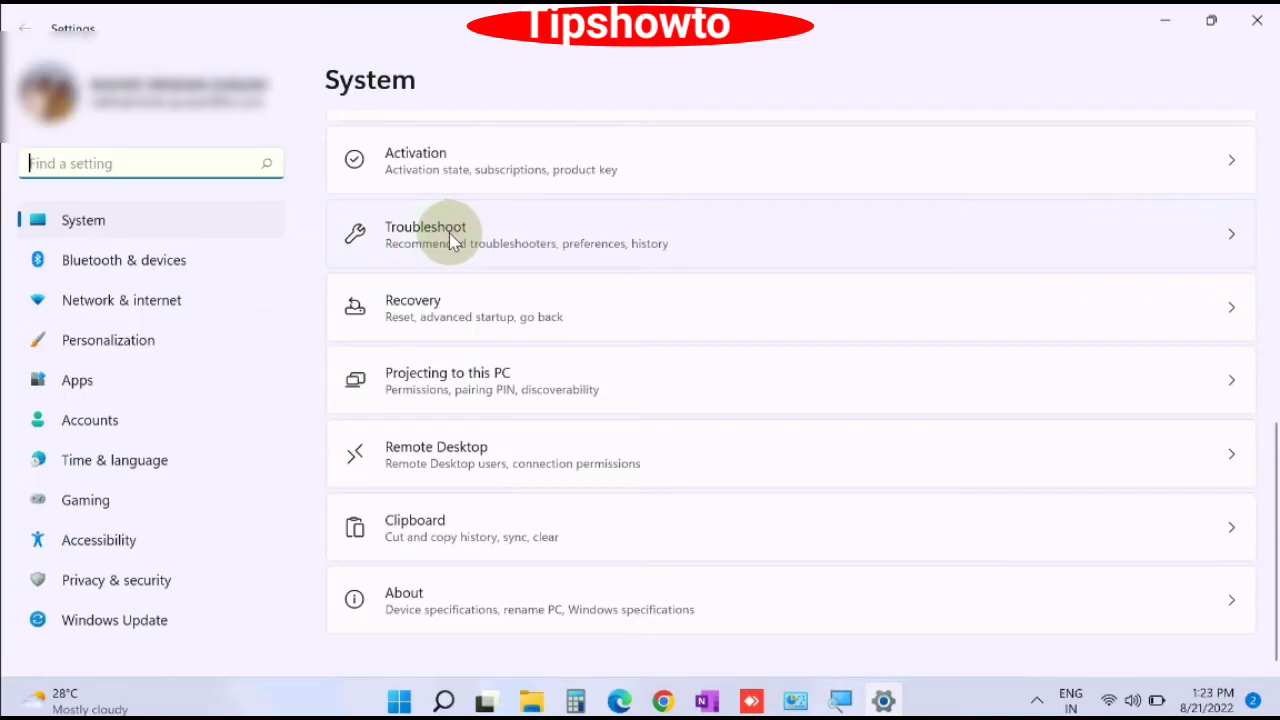
Run the Printer troubleshooter from Troubleshoot > Other troubleshooters.
left_click(450, 234)
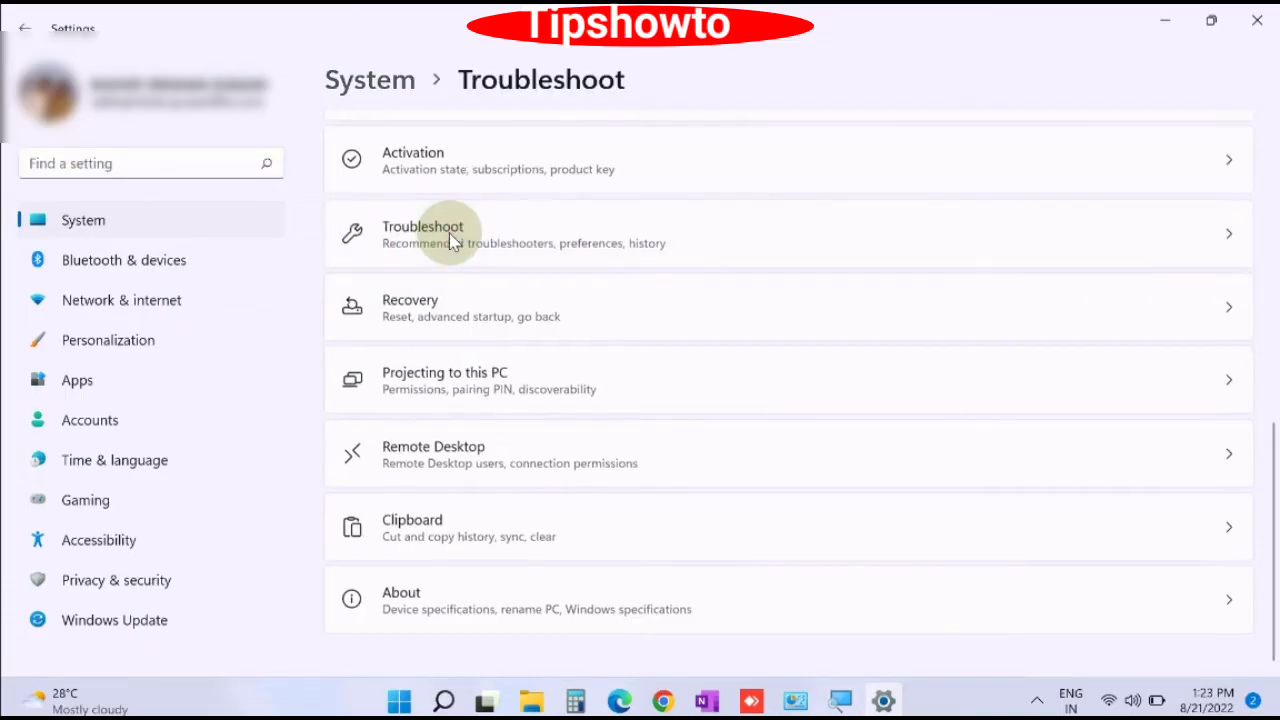
left_click(450, 232)
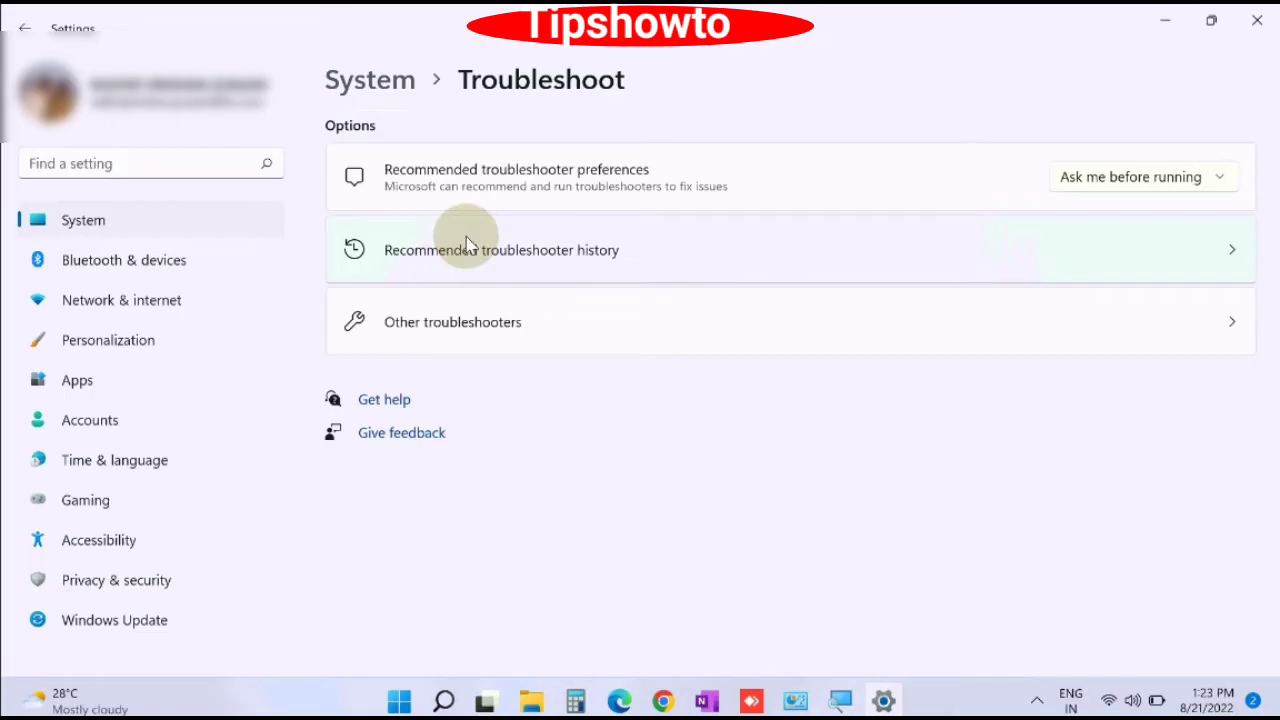
mouse_move(484, 332)
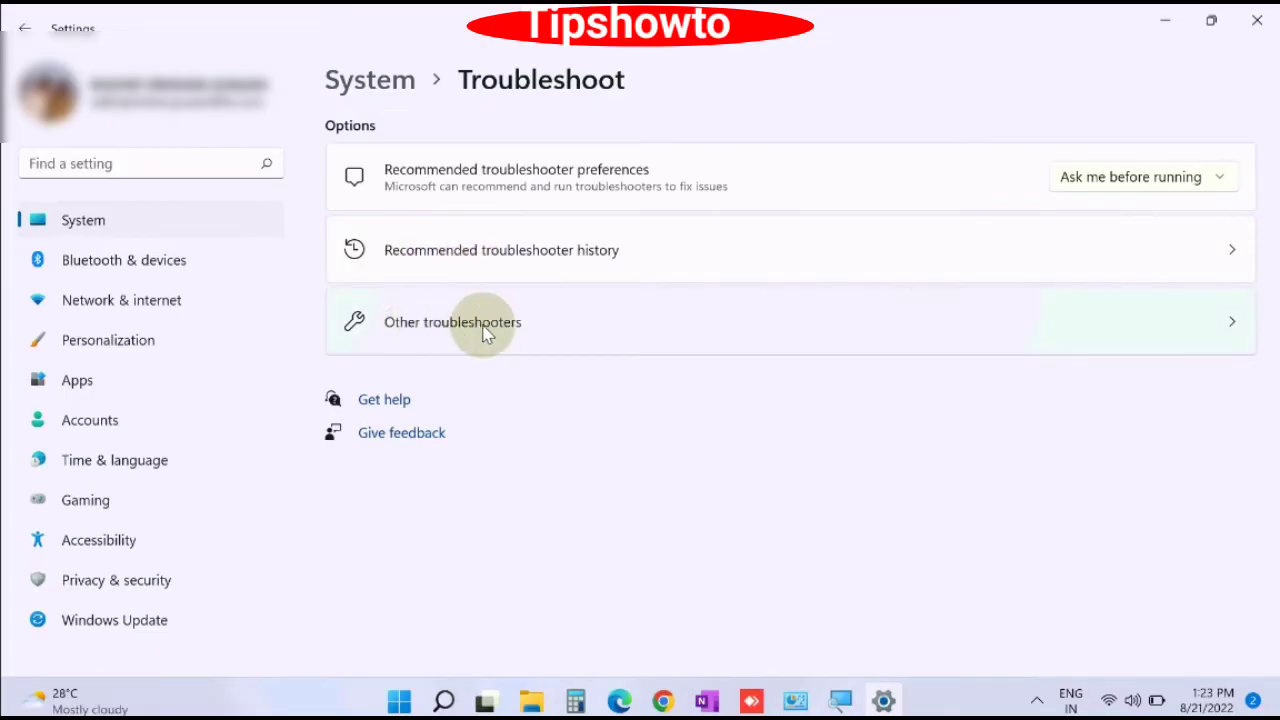
left_click(452, 320)
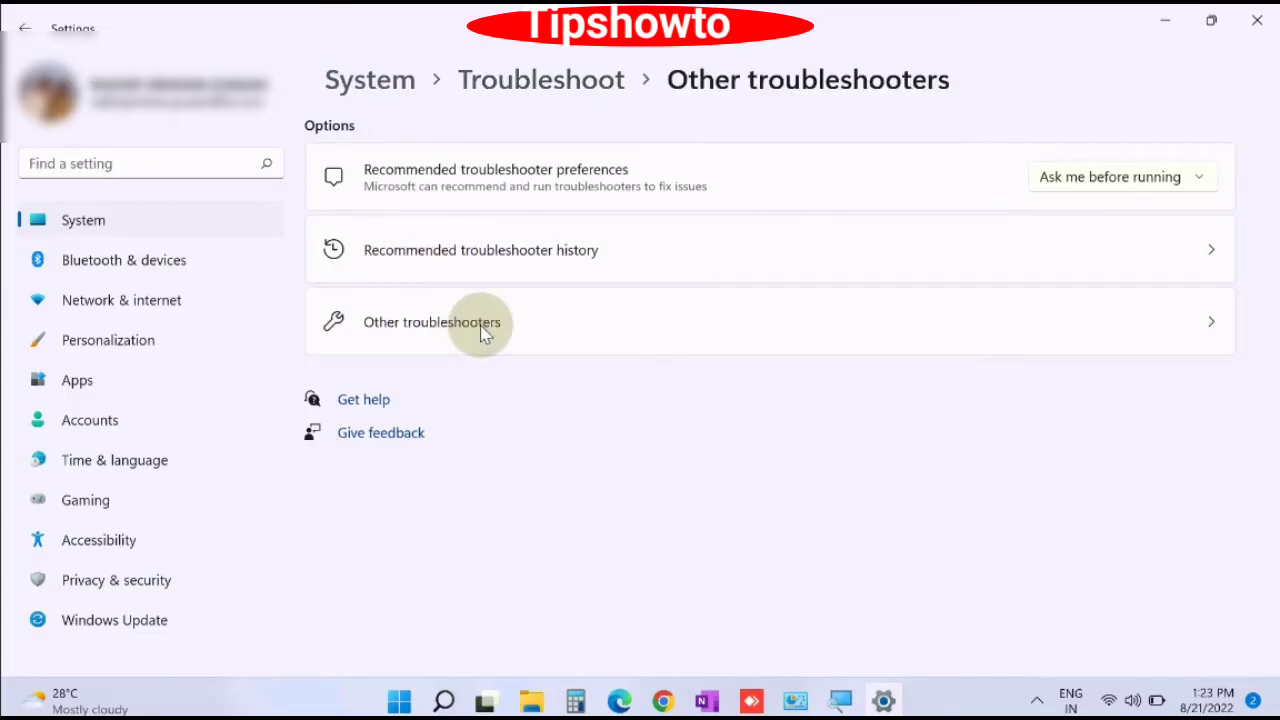
left_click(432, 322)
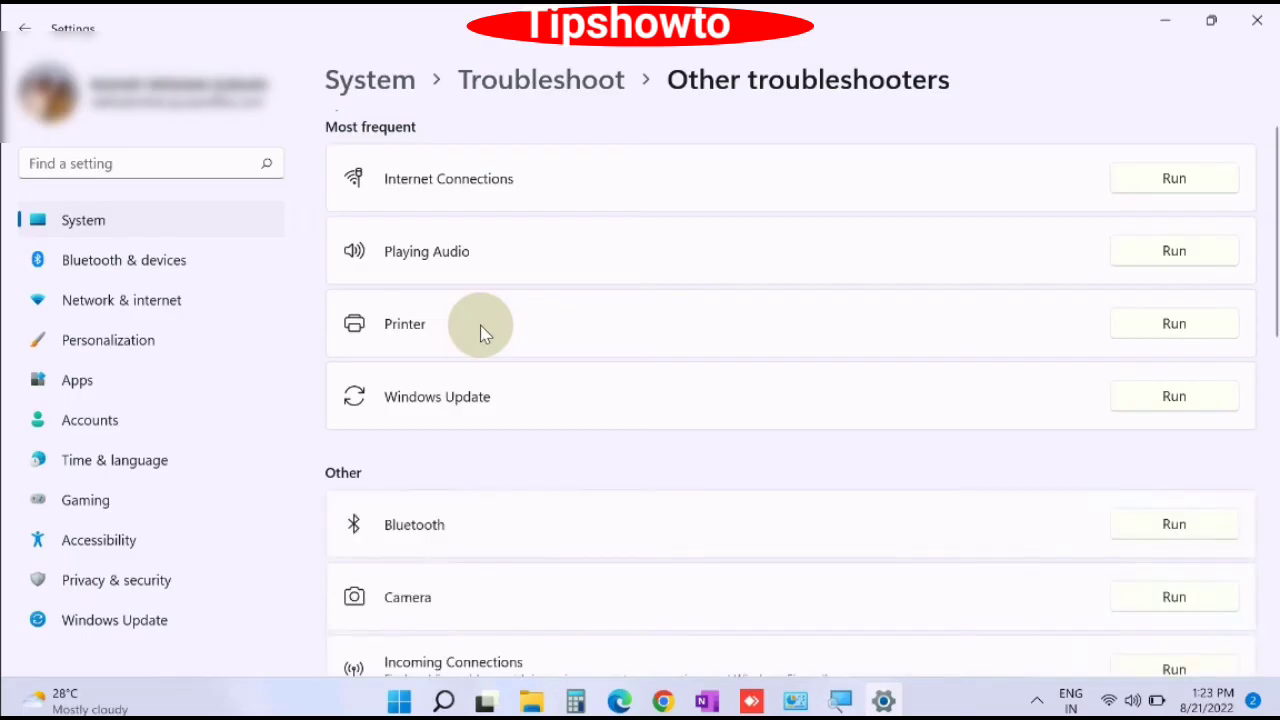
mouse_move(420, 330)
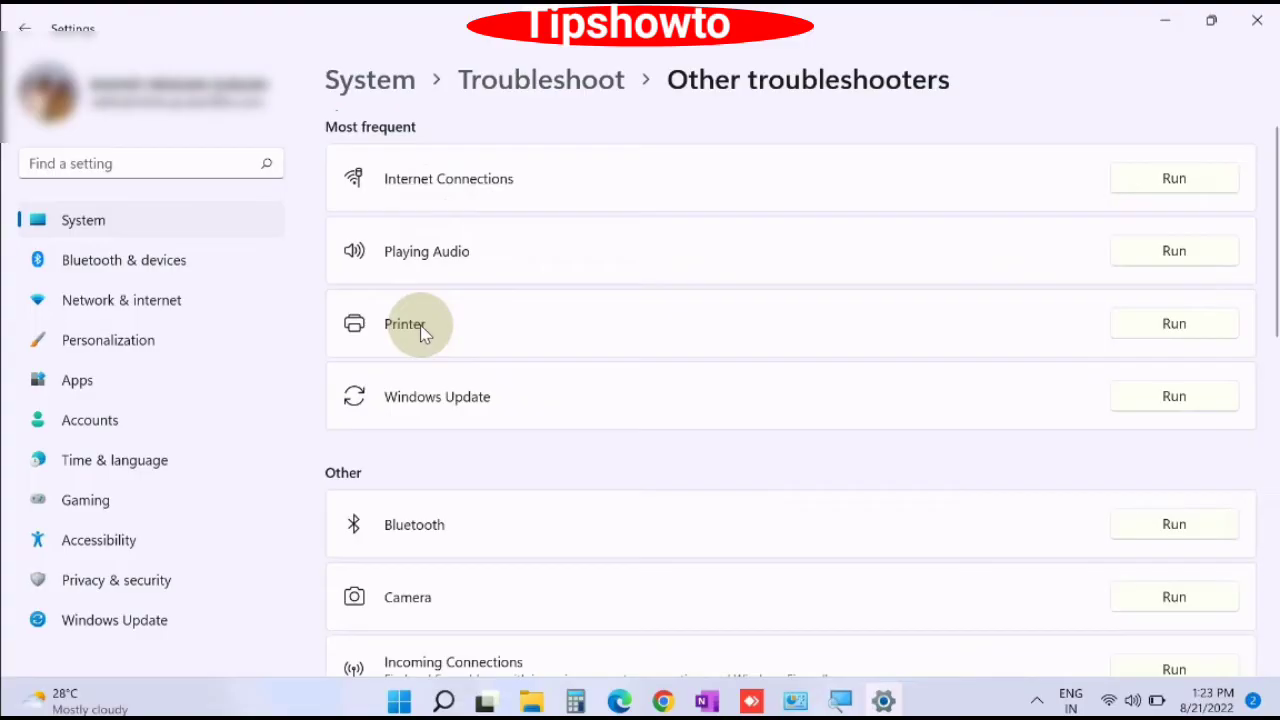
mouse_move(444, 336)
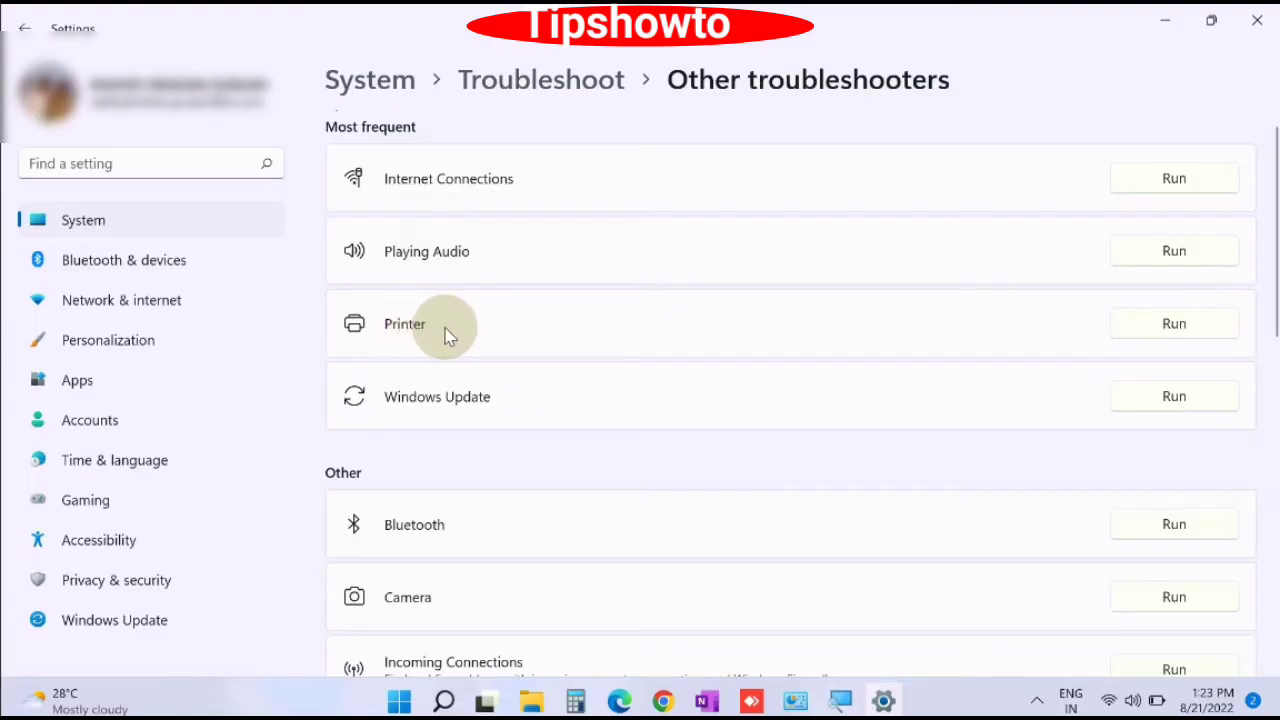
mouse_move(1174, 324)
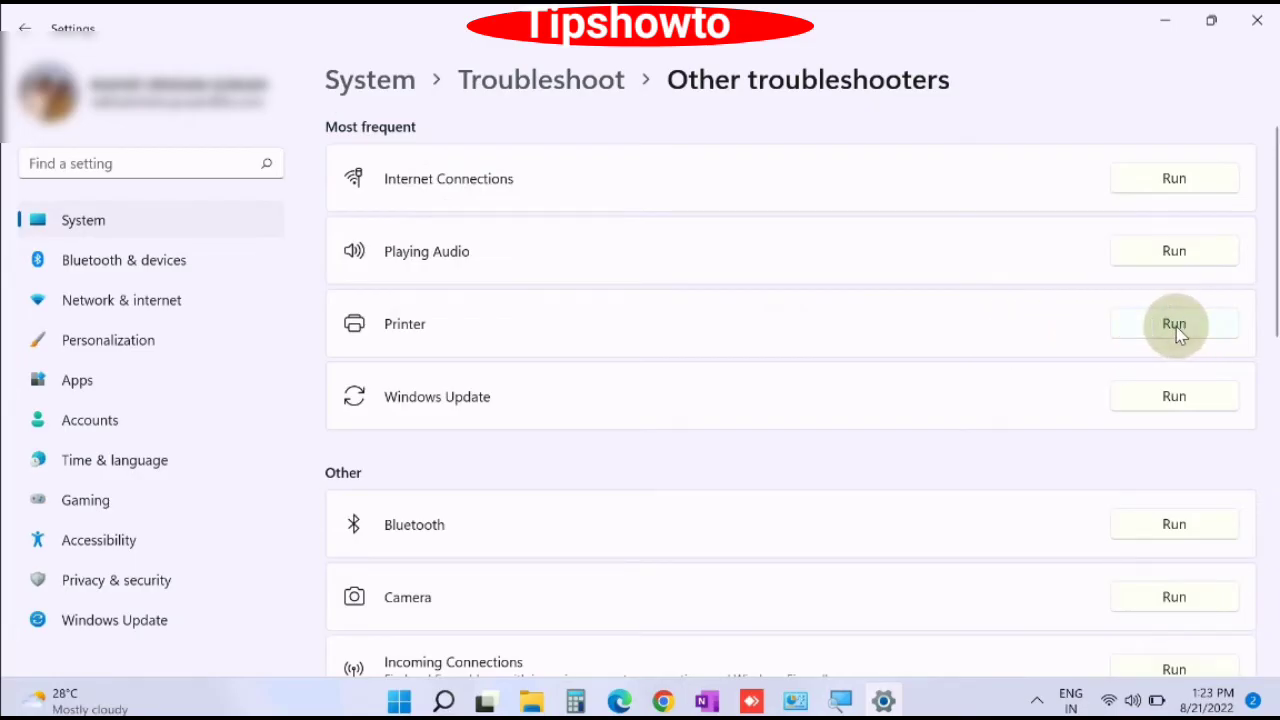
left_click(1172, 324)
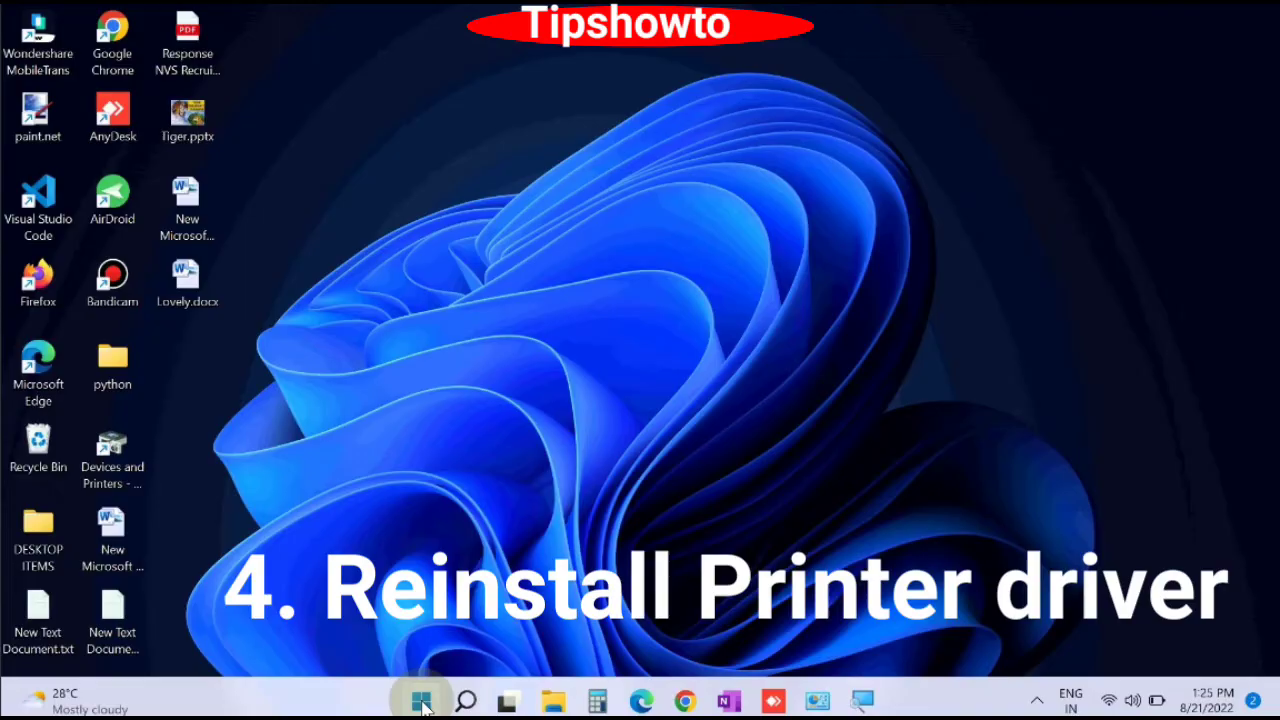
Open Device Manager from the Start button's quick link menu.
right_click(420, 700)
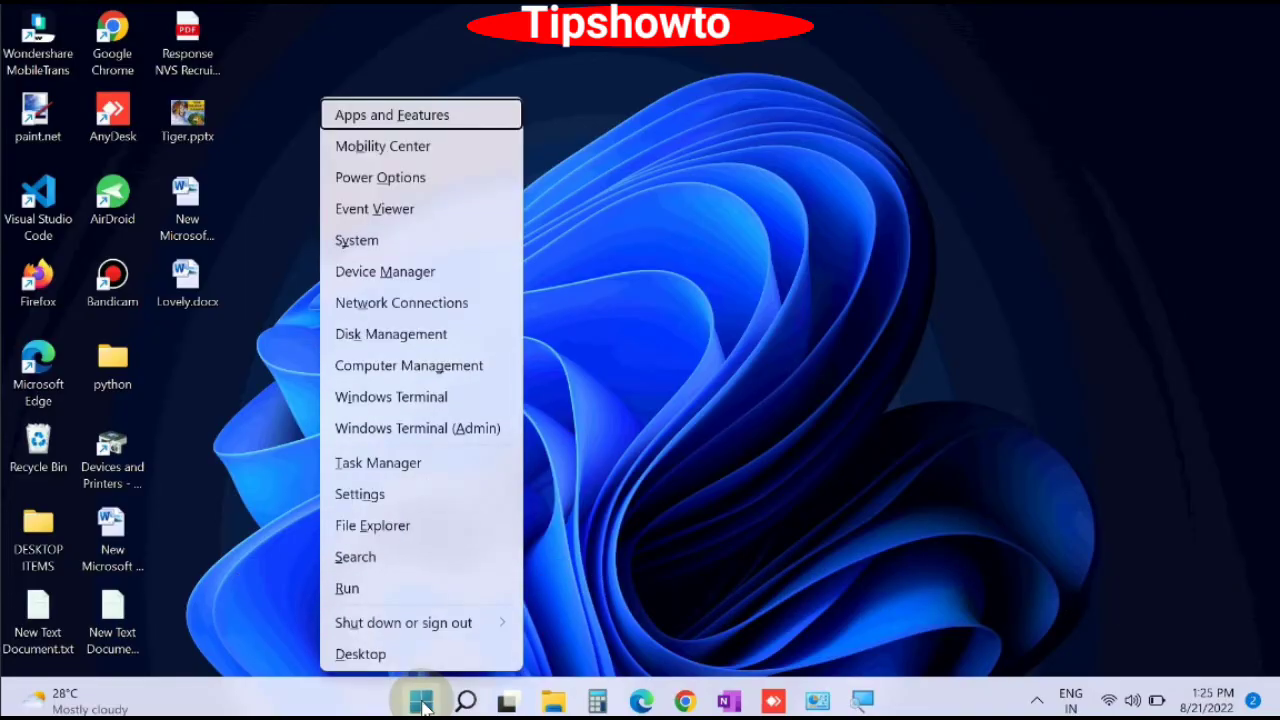
mouse_move(384, 284)
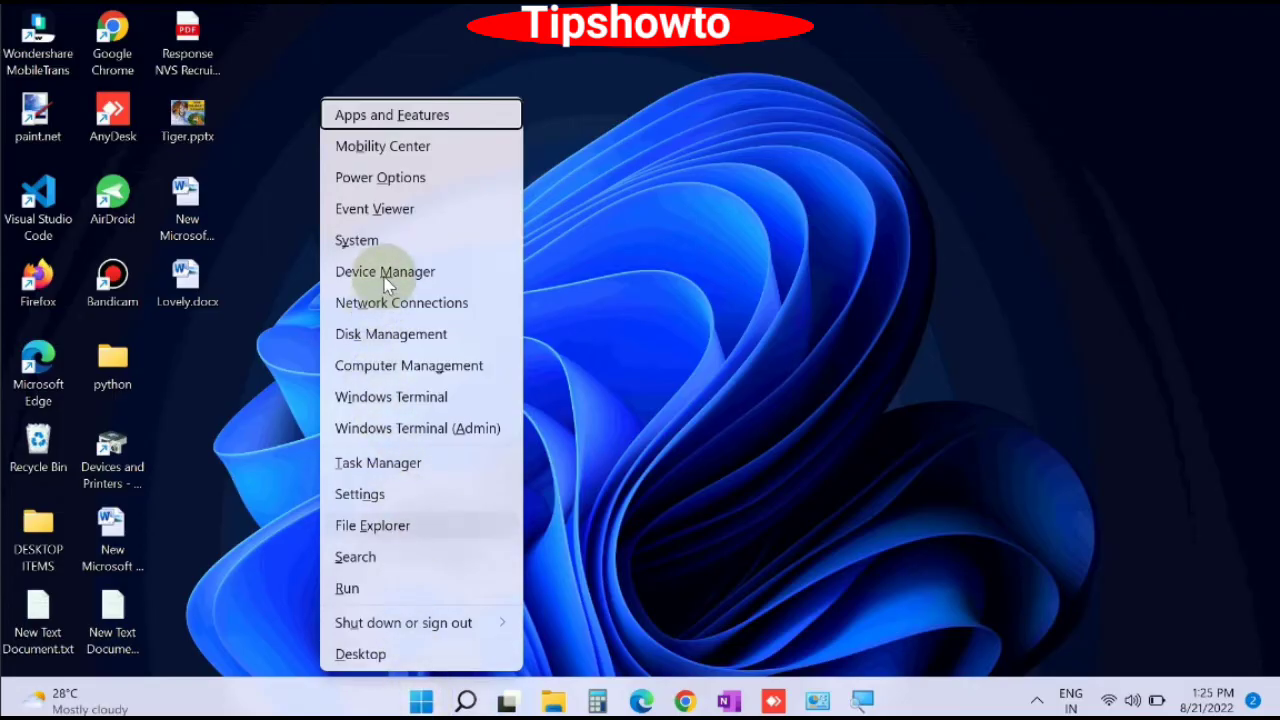
mouse_move(390, 278)
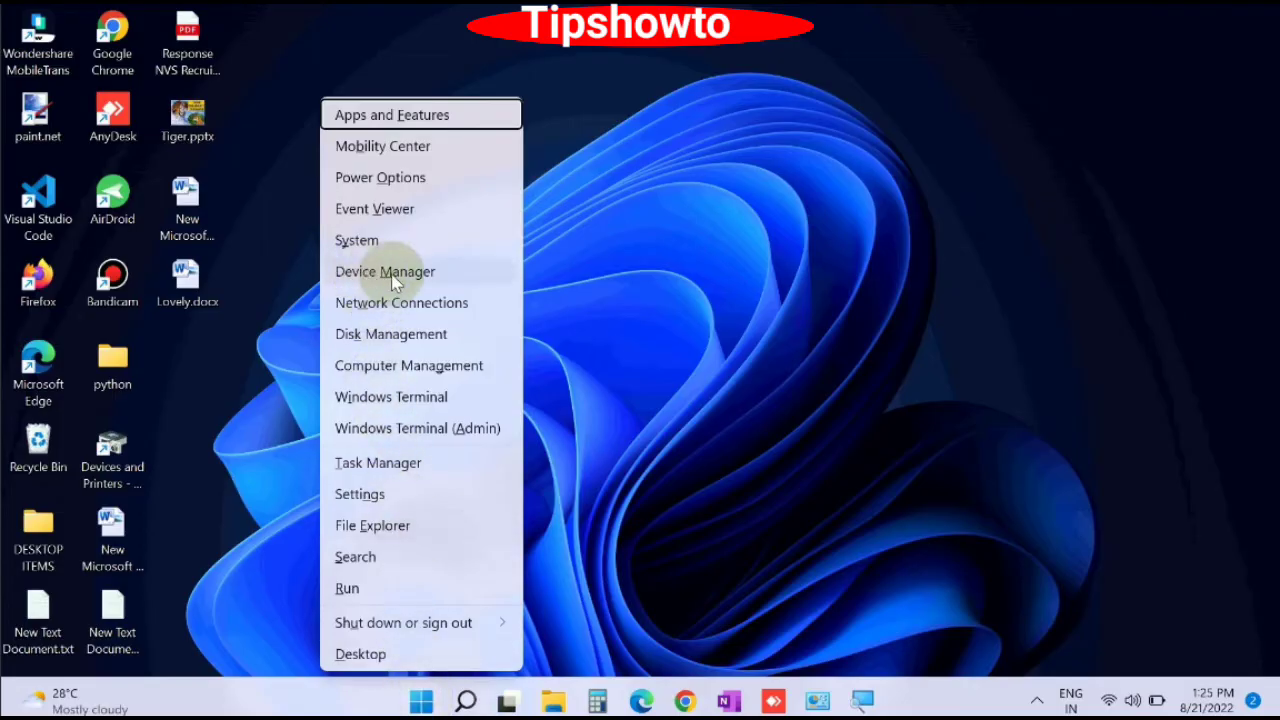
left_click(384, 272)
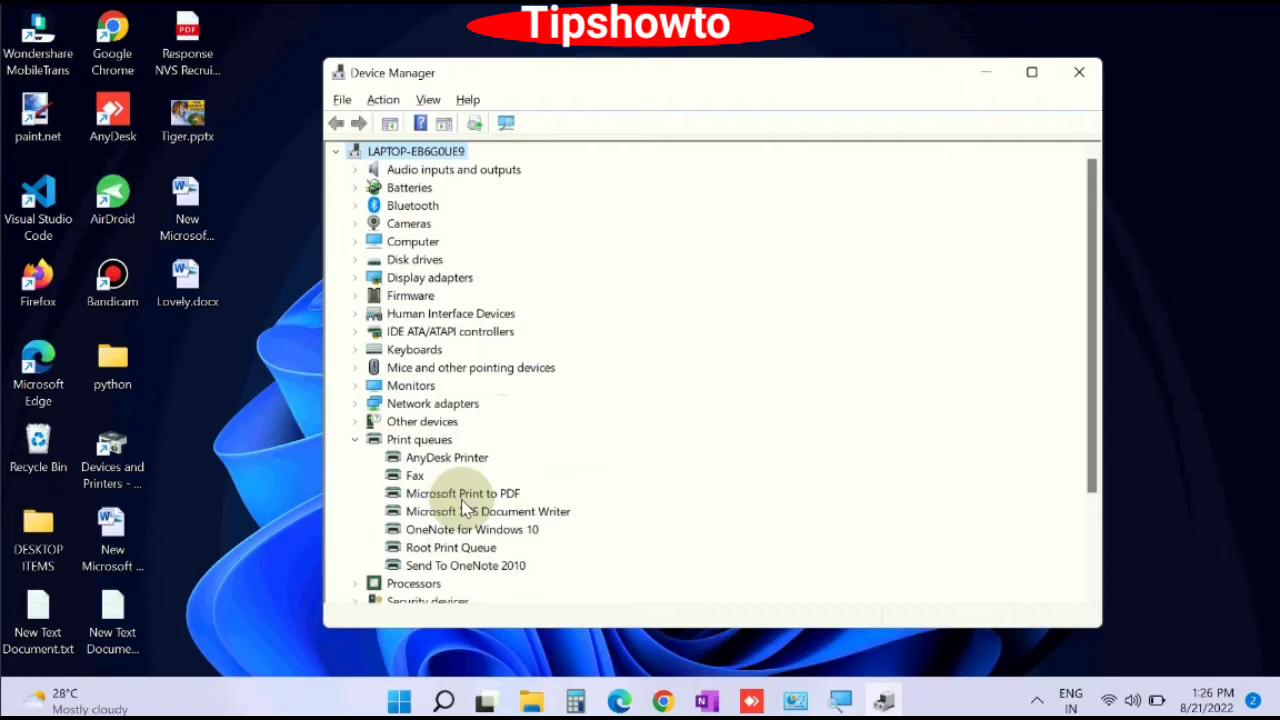
Uninstall the AnyDesk Printer device from the Print queues list.
right_click(448, 456)
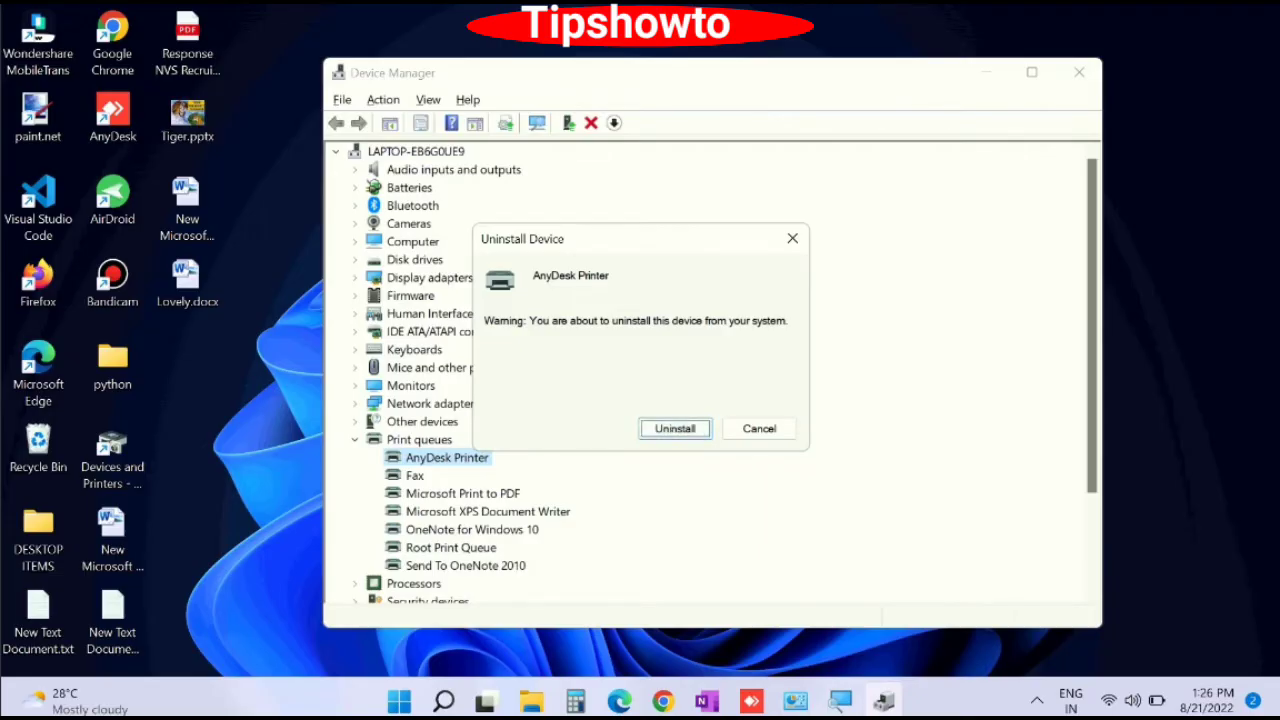
left_click(674, 428)
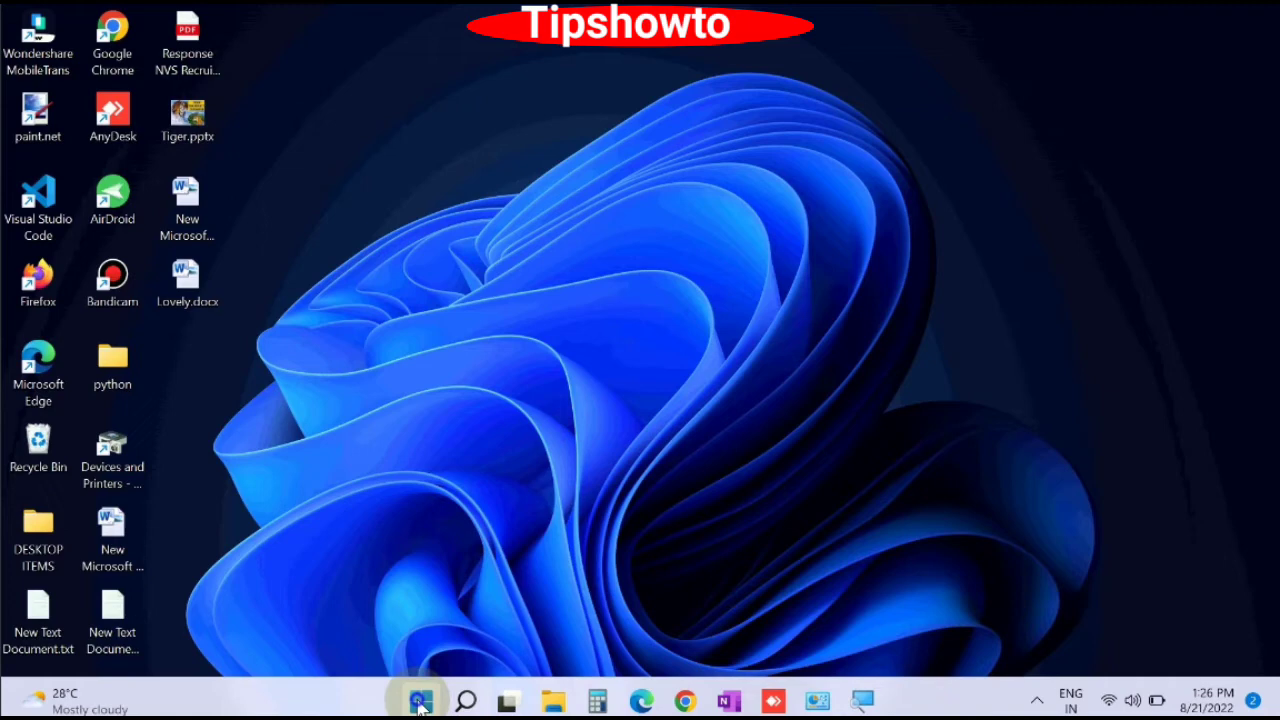
Restart the computer from the Start button's quick-link menu via Shut down or sign out.
right_click(420, 700)
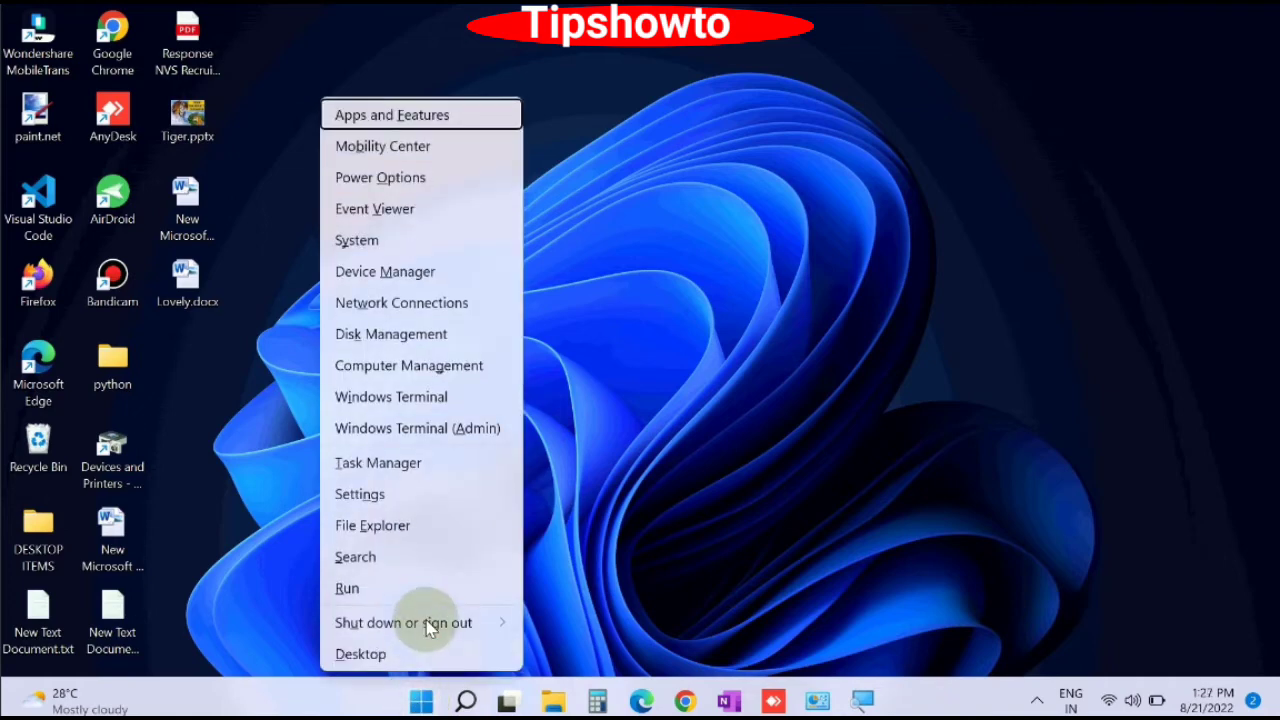
left_click(404, 622)
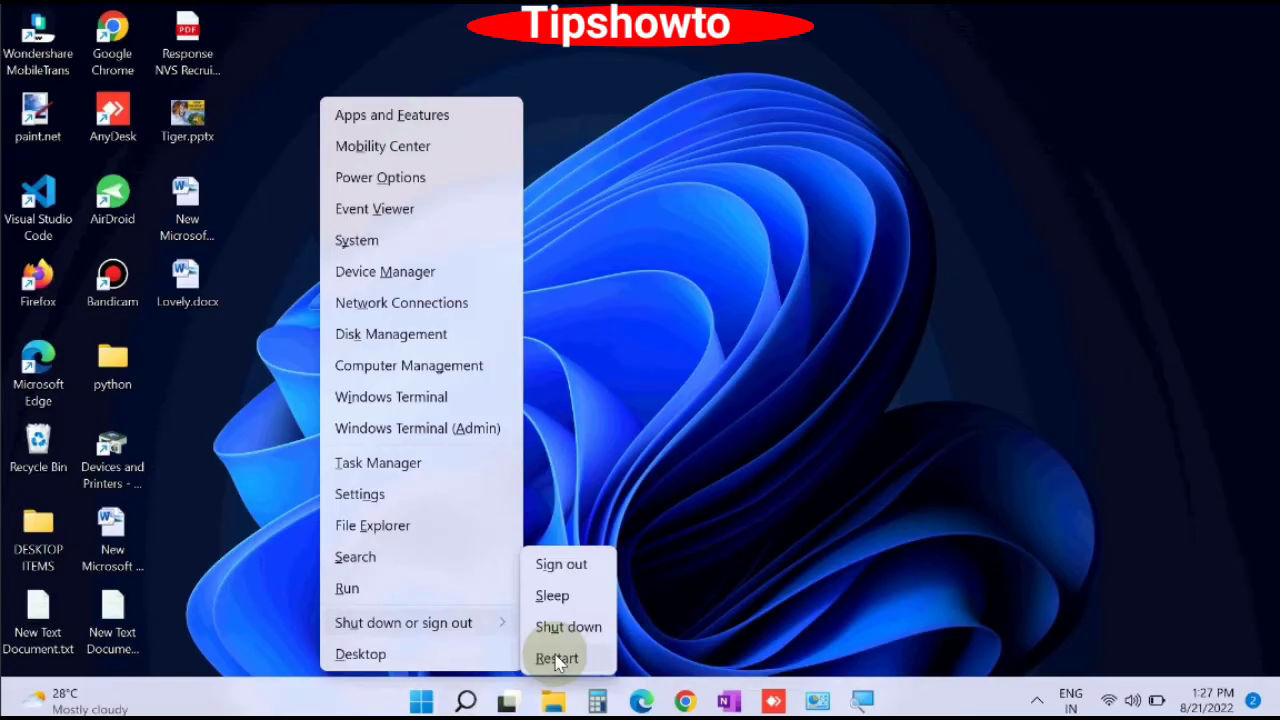
mouse_move(1118, 8)
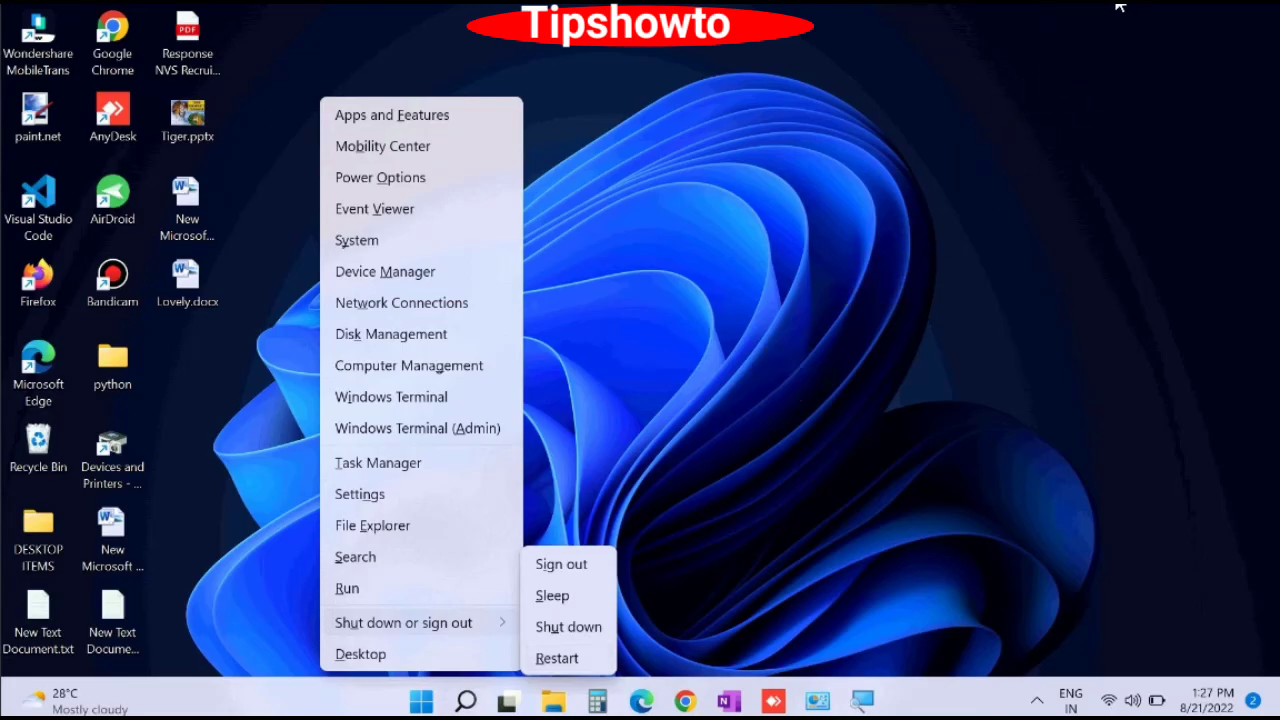
left_click(444, 624)
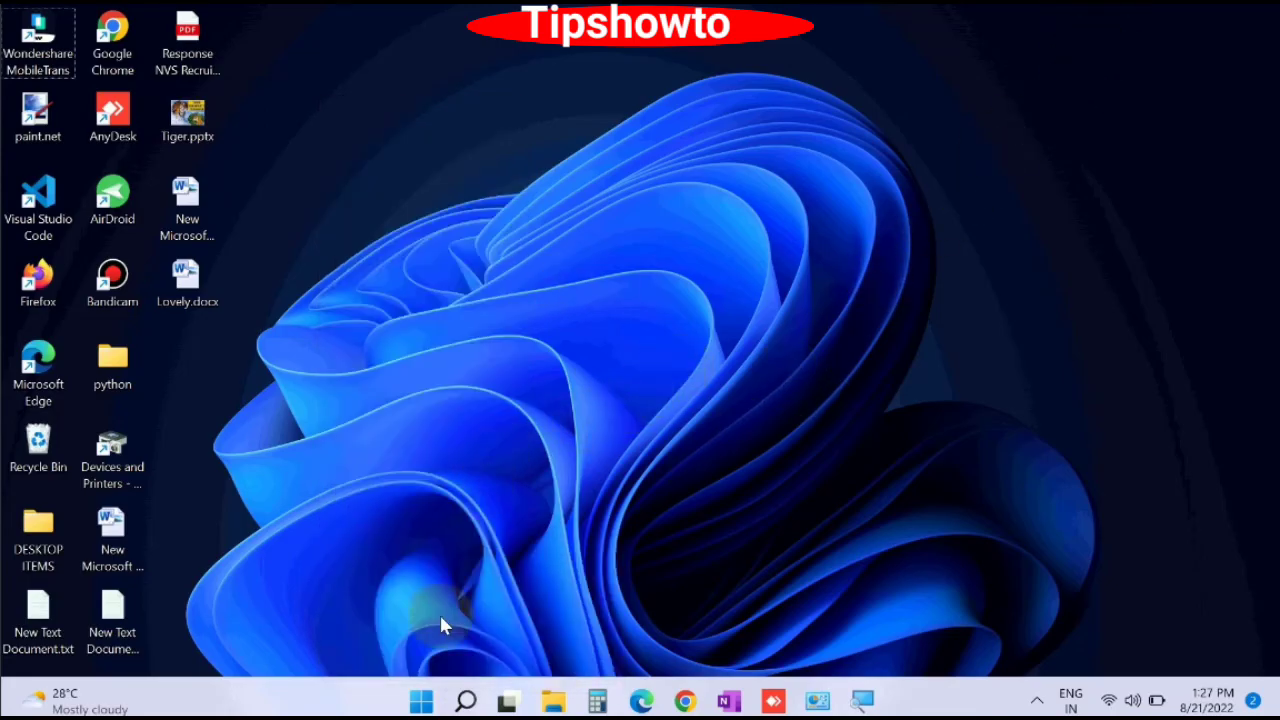
right_click(420, 700)
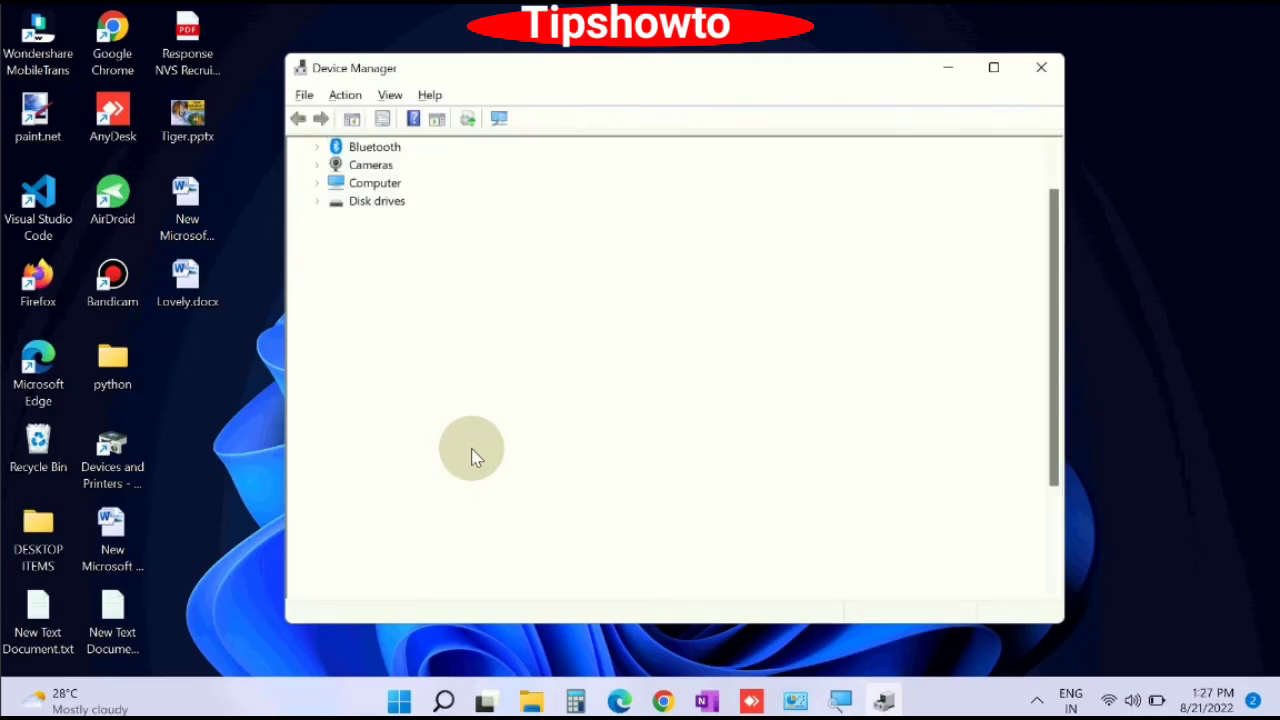
left_click(316, 344)
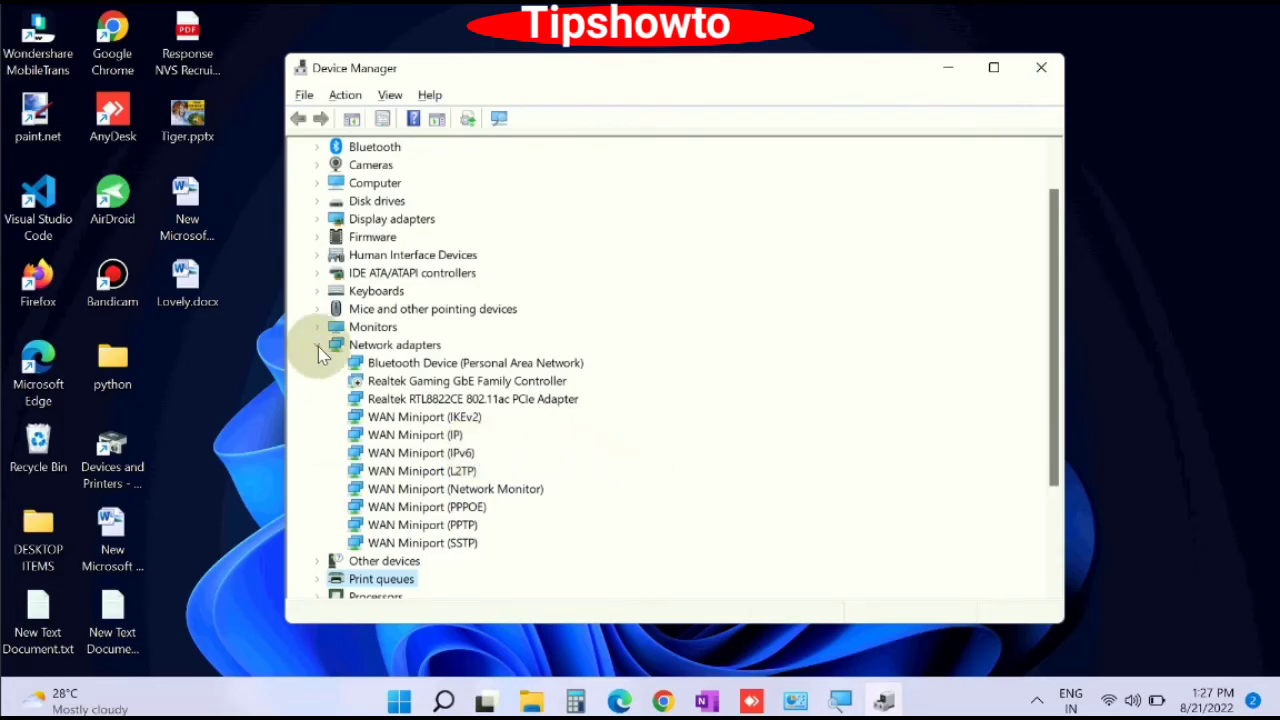
left_click(318, 344)
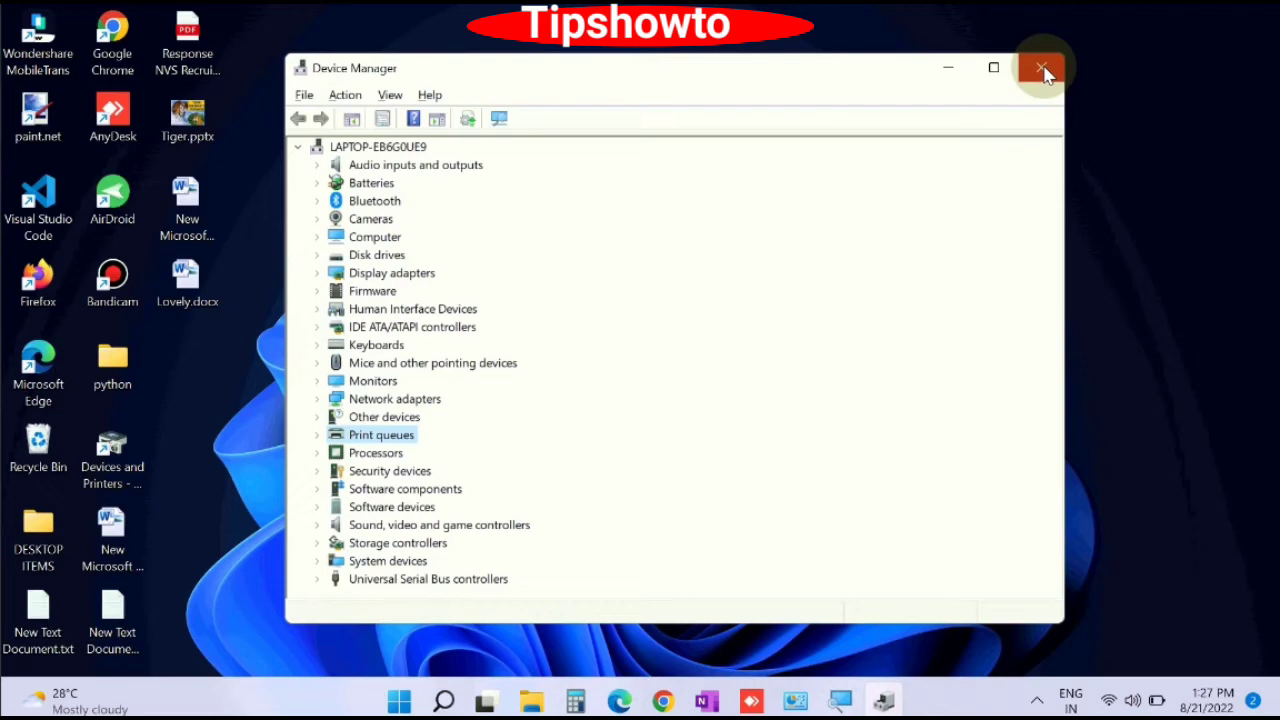
left_click(1044, 68)
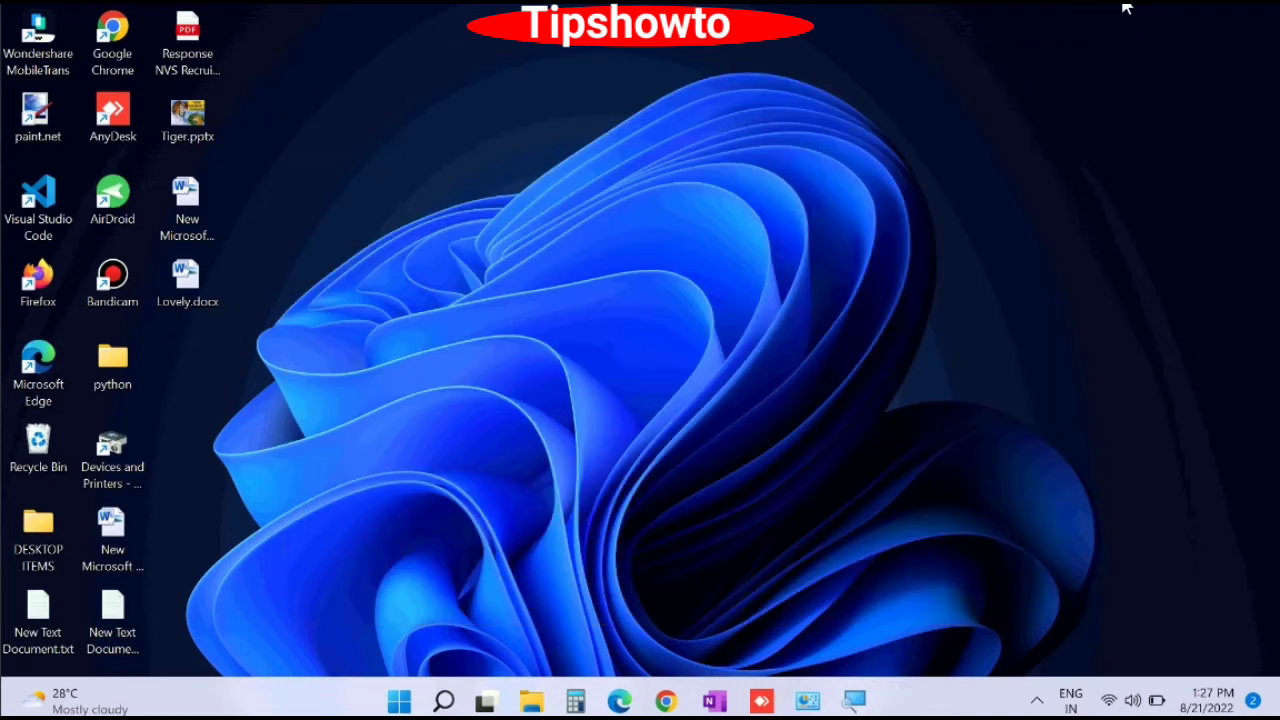
mouse_move(528, 368)
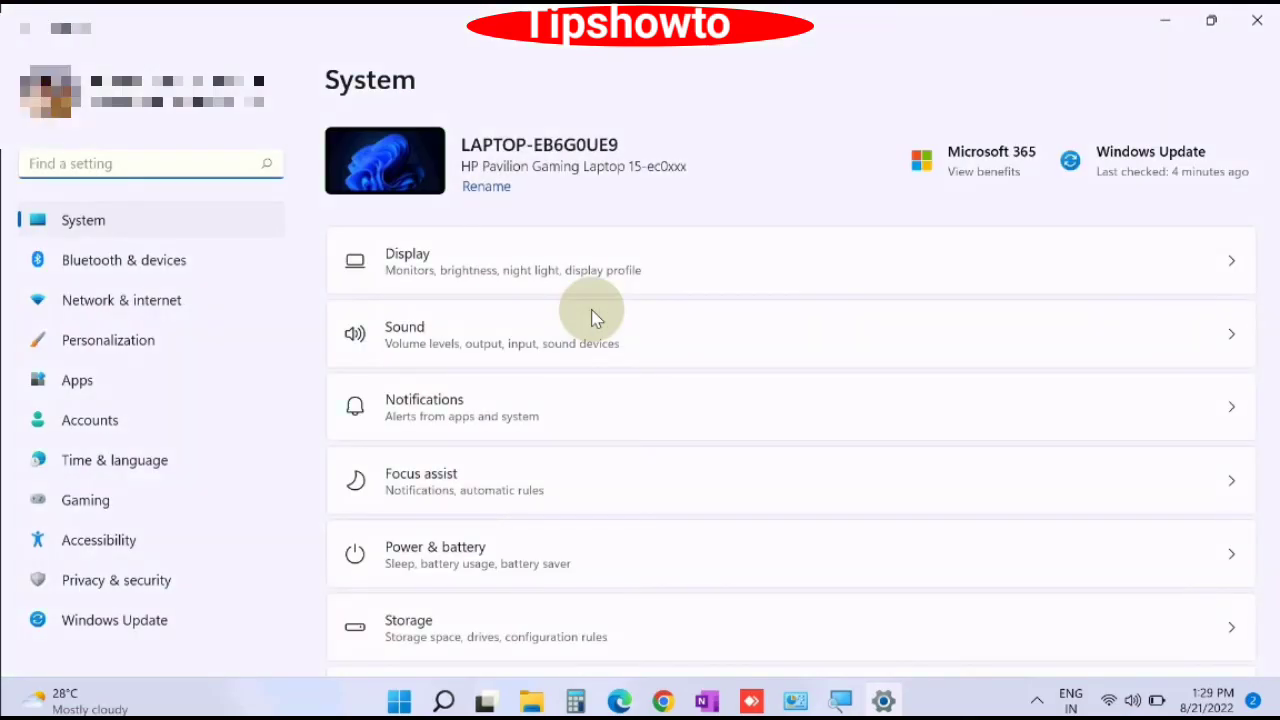
mouse_move(222, 276)
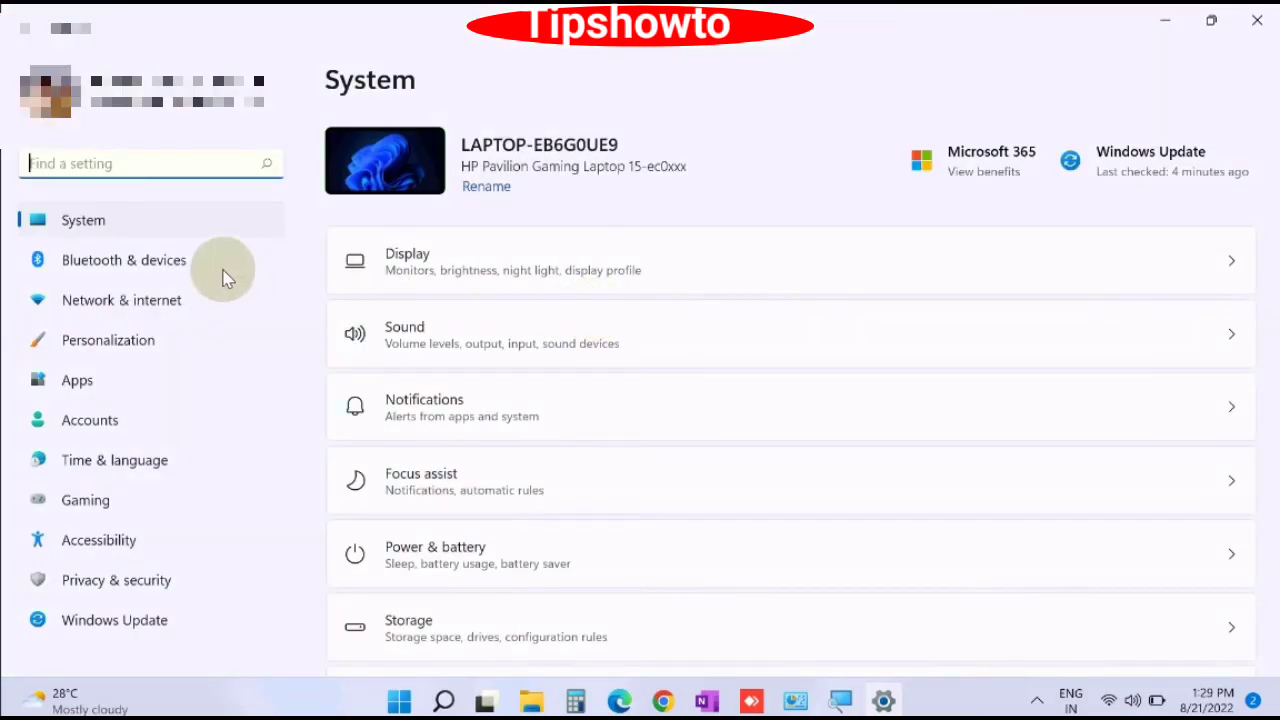
mouse_move(136, 260)
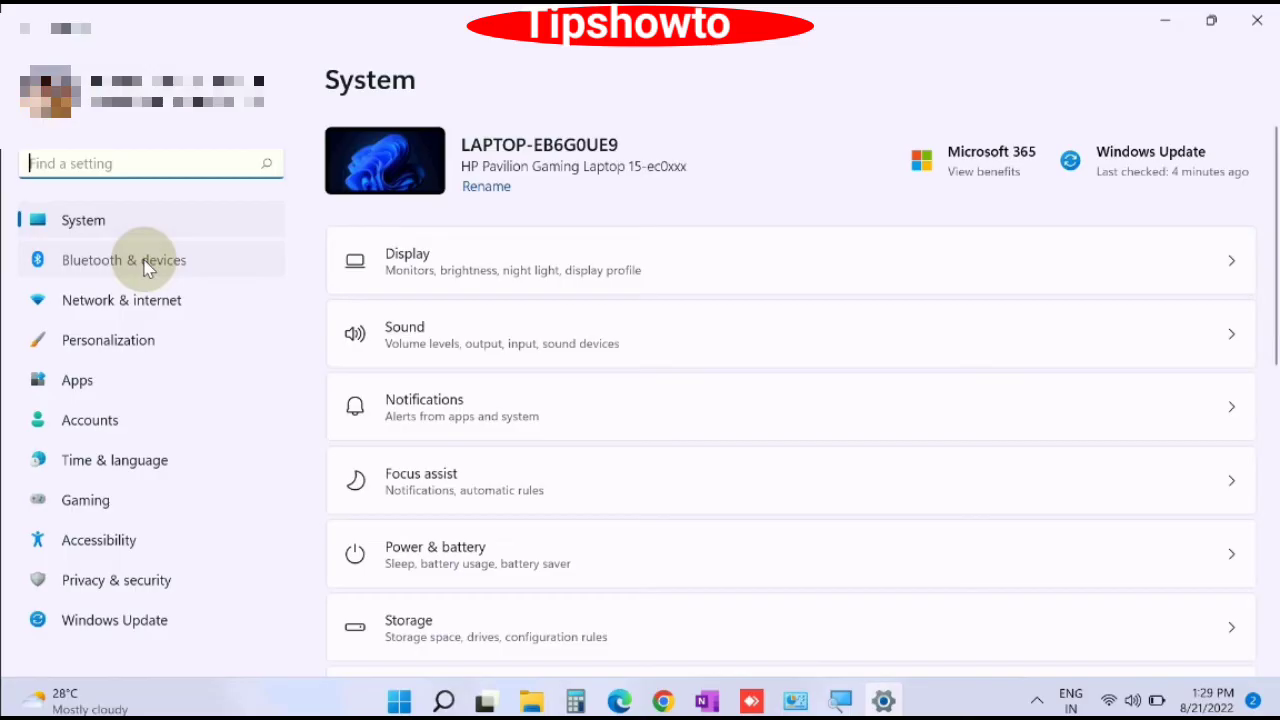
Reach the Printers & scanners page under Bluetooth & devices in Settings.
left_click(120, 260)
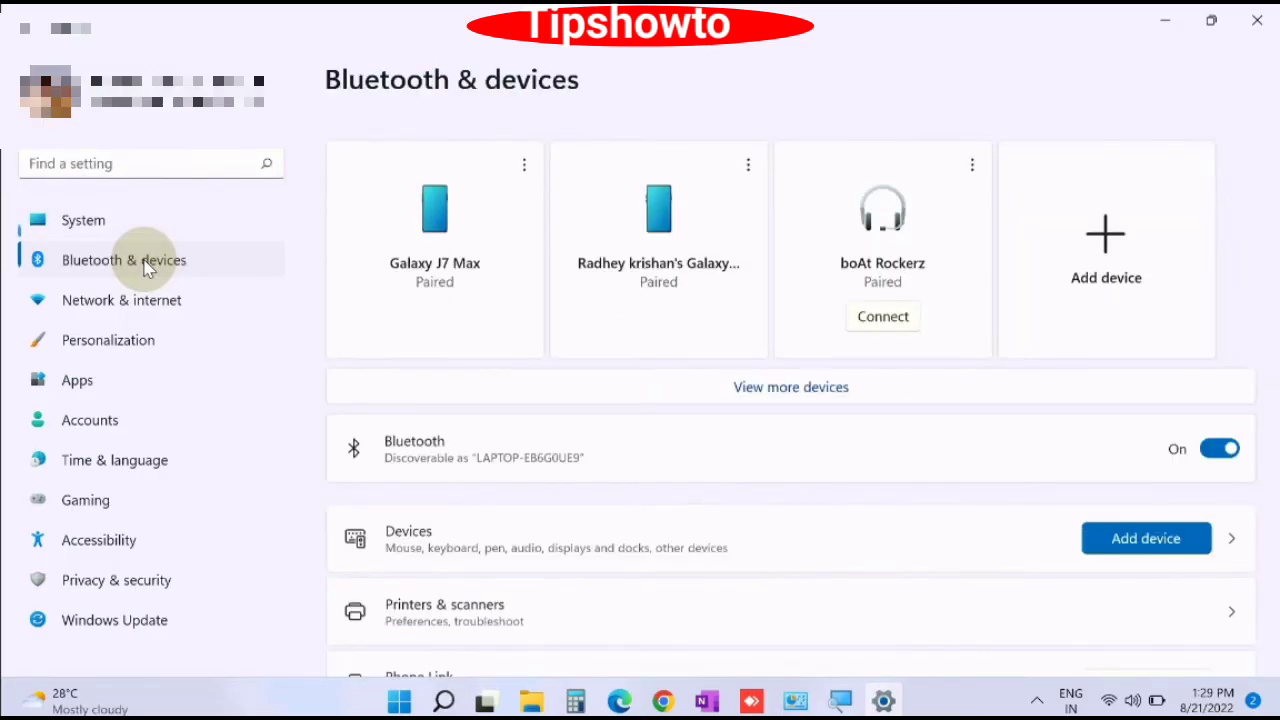
scroll("down", 3)
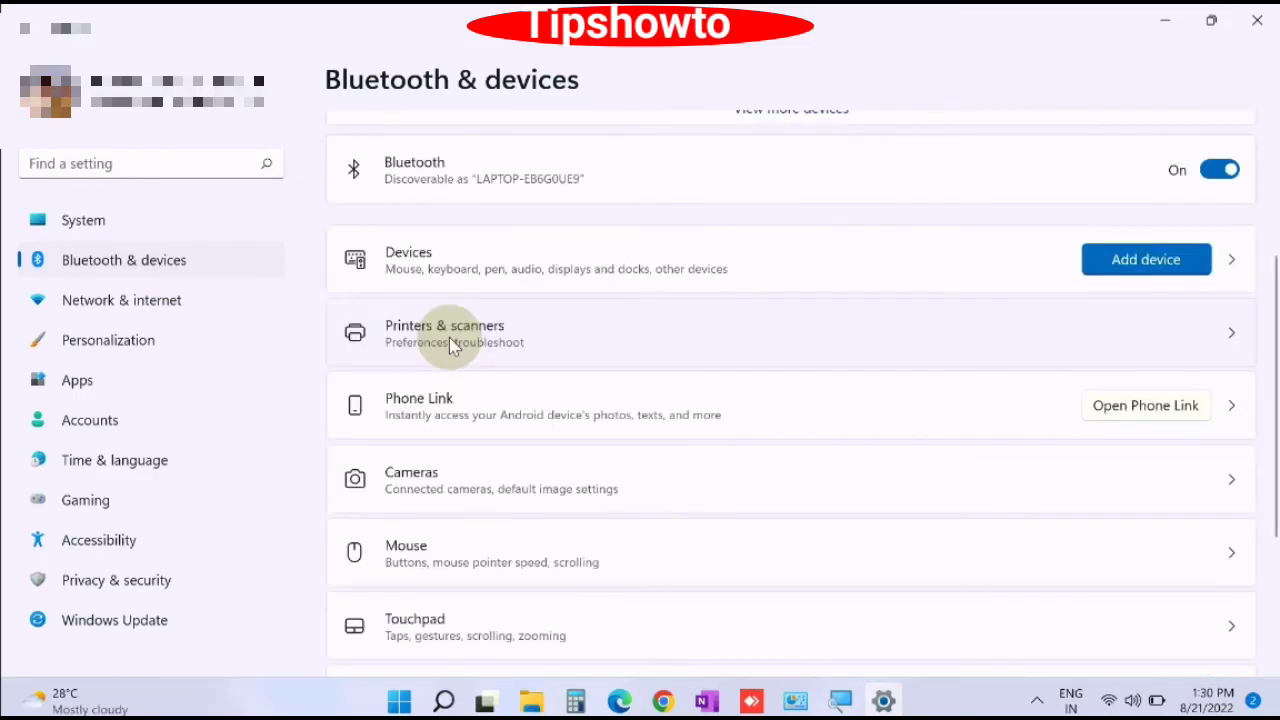
left_click(444, 332)
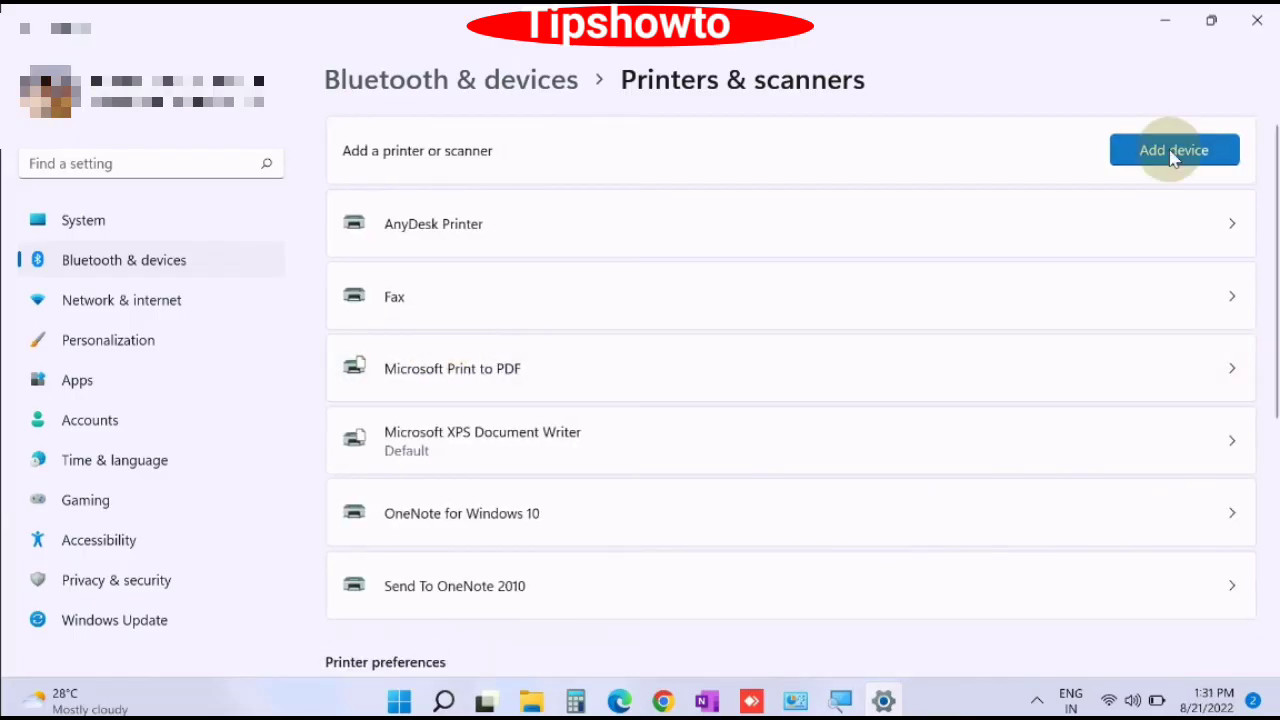
Add a device, refresh the printer search, then choose to add the unlisted printer manually.
left_click(1174, 150)
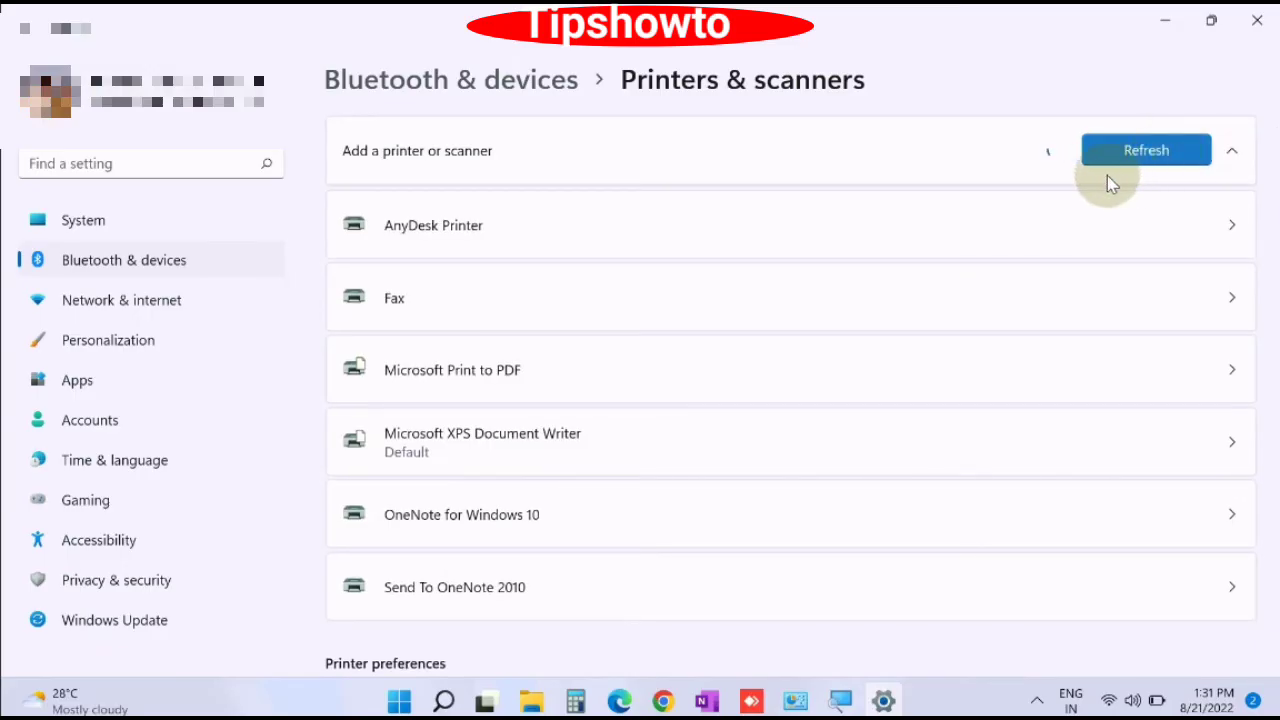
left_click(1144, 148)
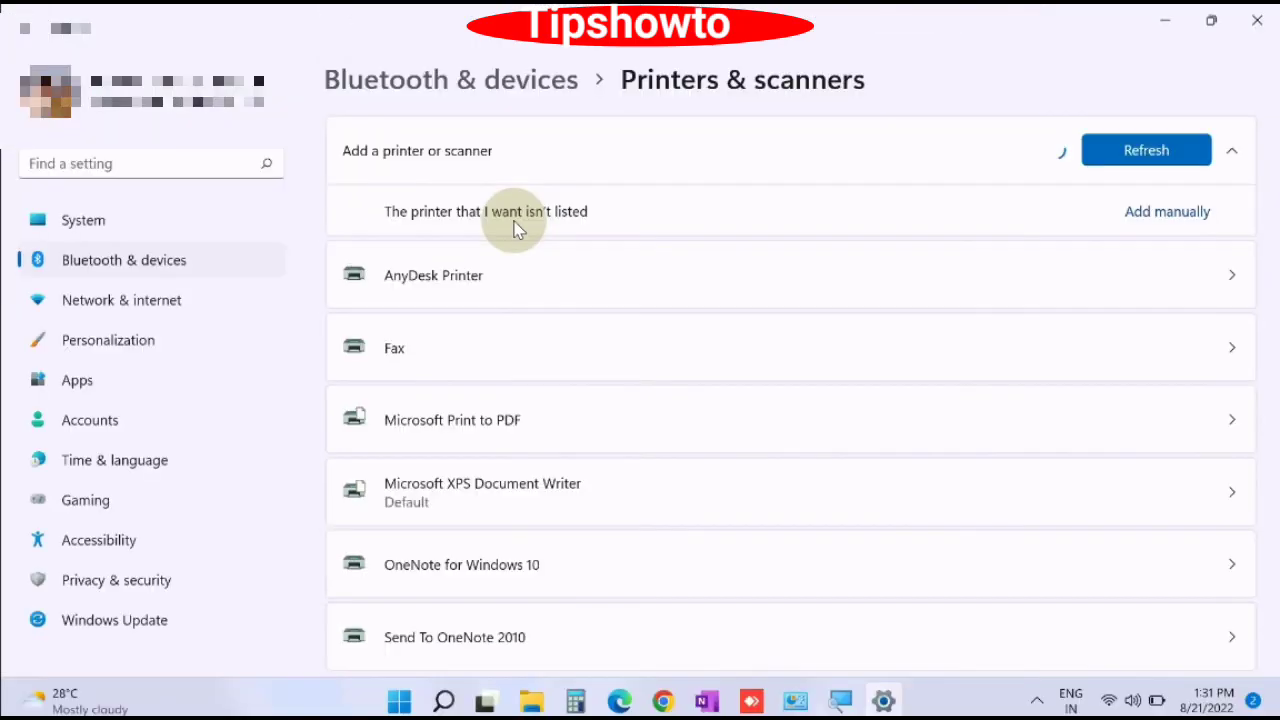
mouse_move(1168, 212)
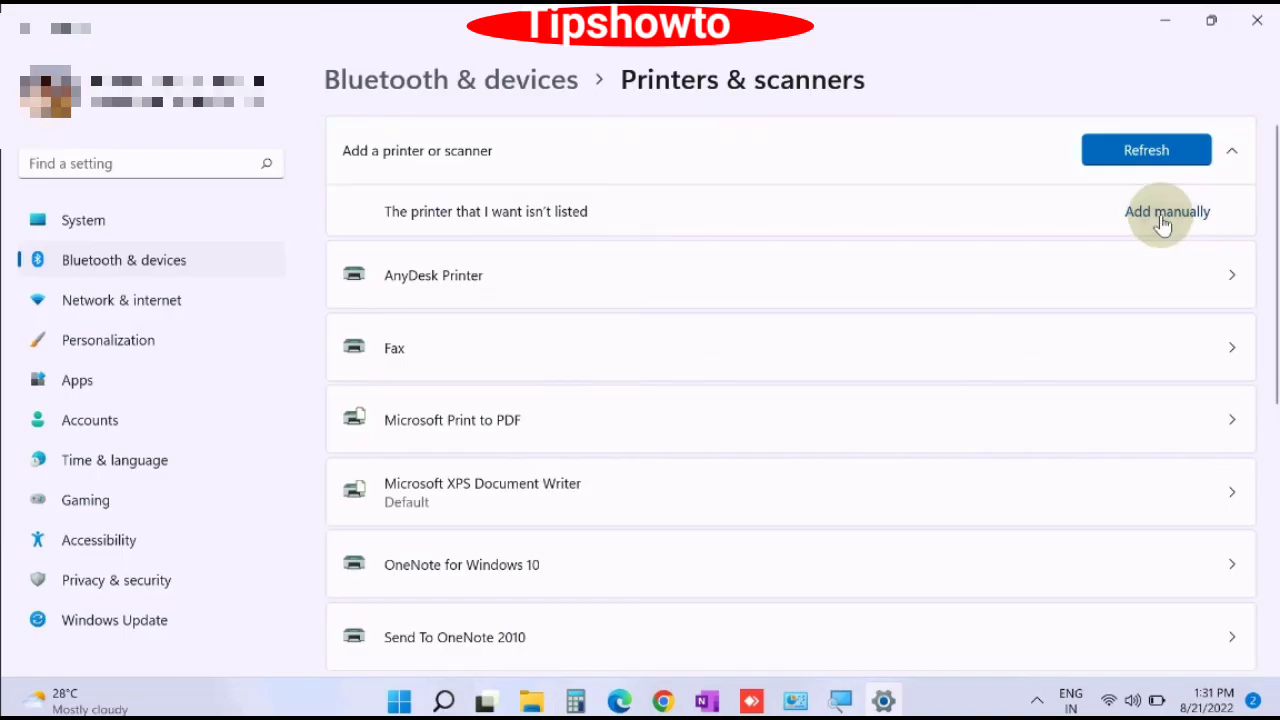
left_click(1168, 212)
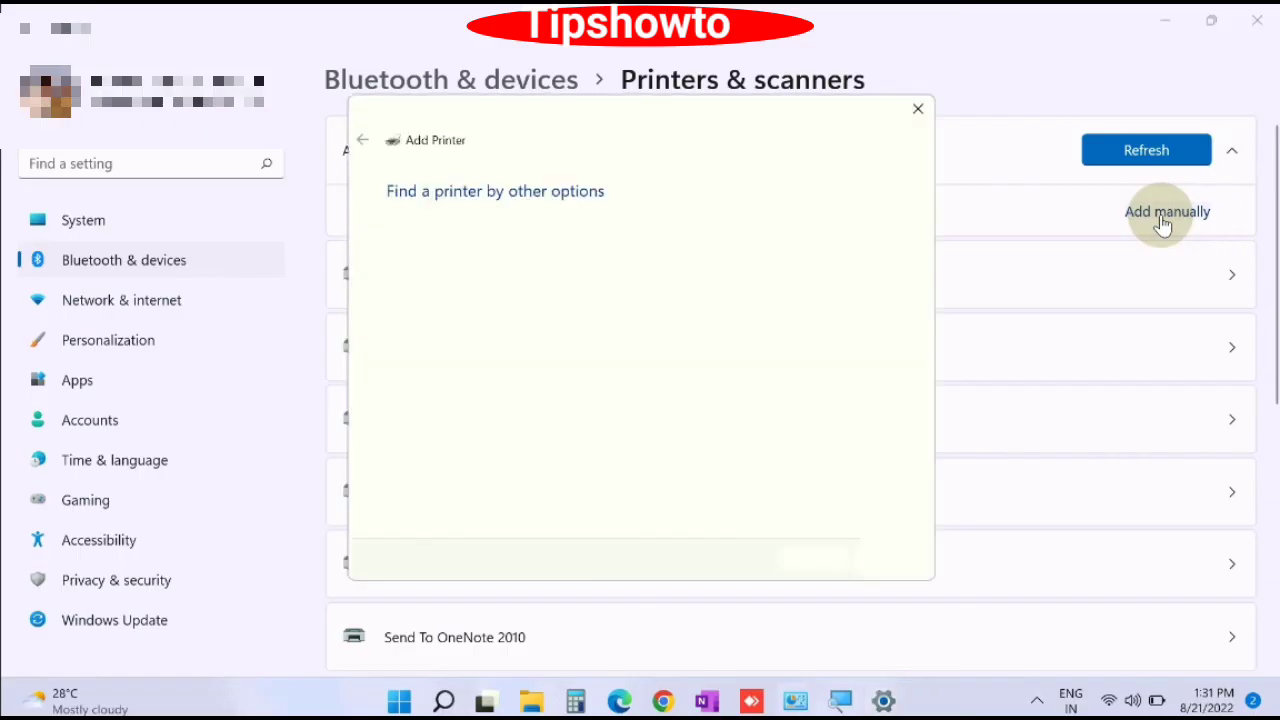
Select 'My printer is a little older. Help me find it.' in the Add Printer wizard.
left_click(1168, 212)
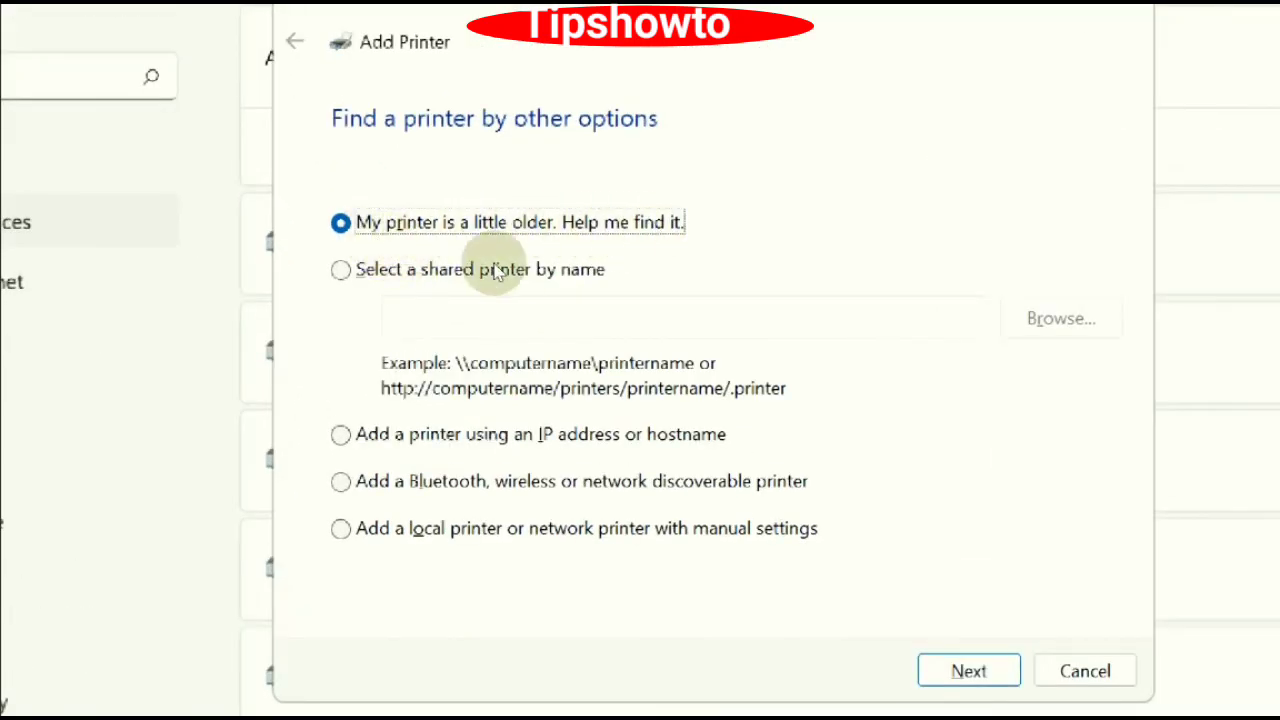
mouse_move(462, 444)
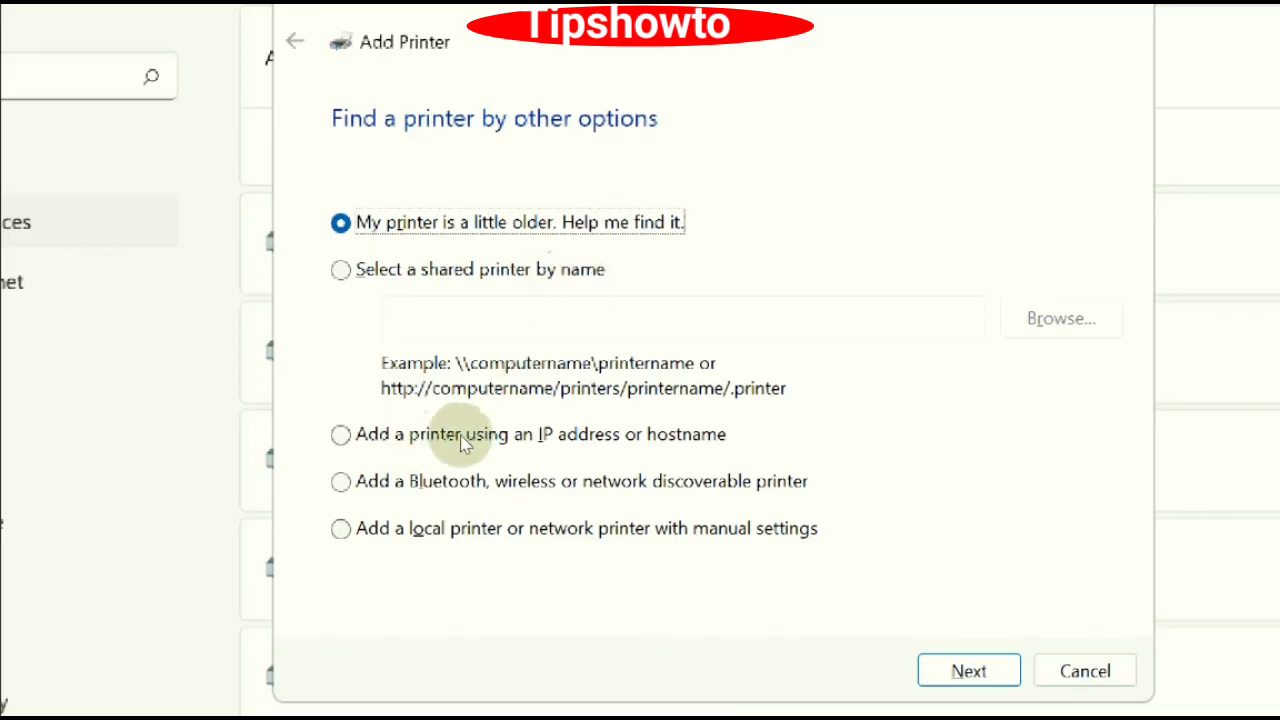
mouse_move(530, 496)
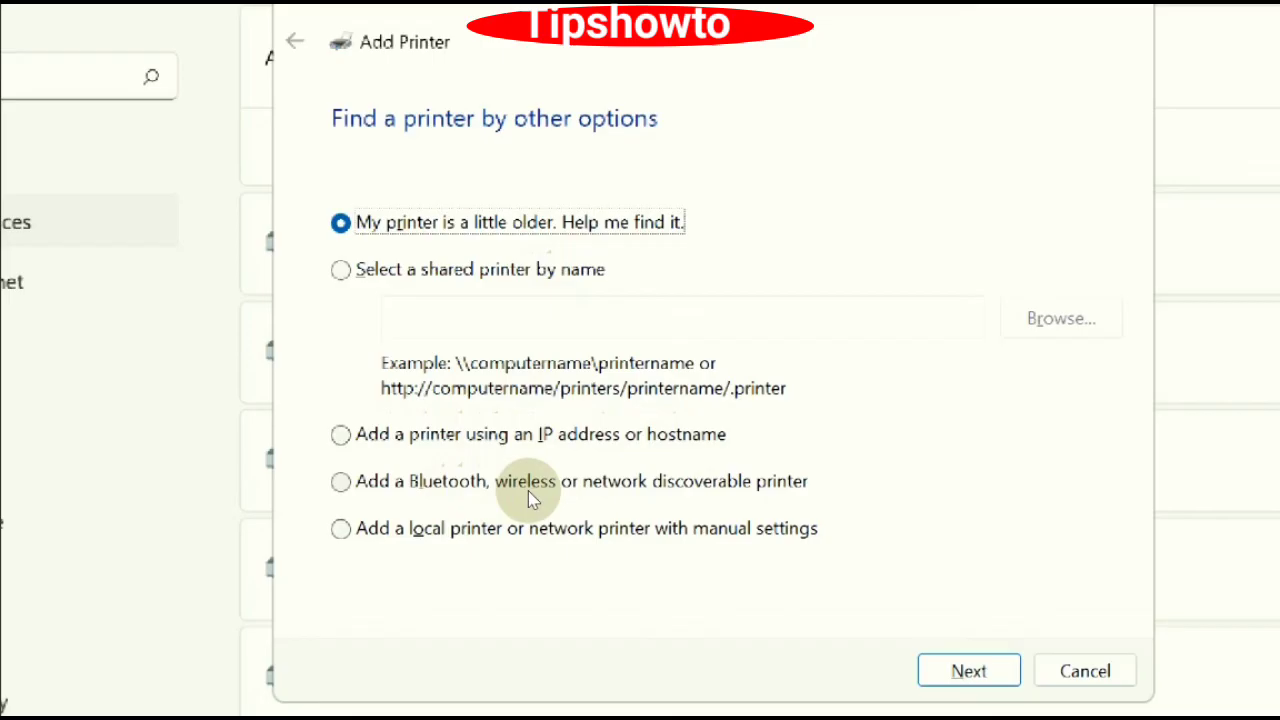
mouse_move(544, 548)
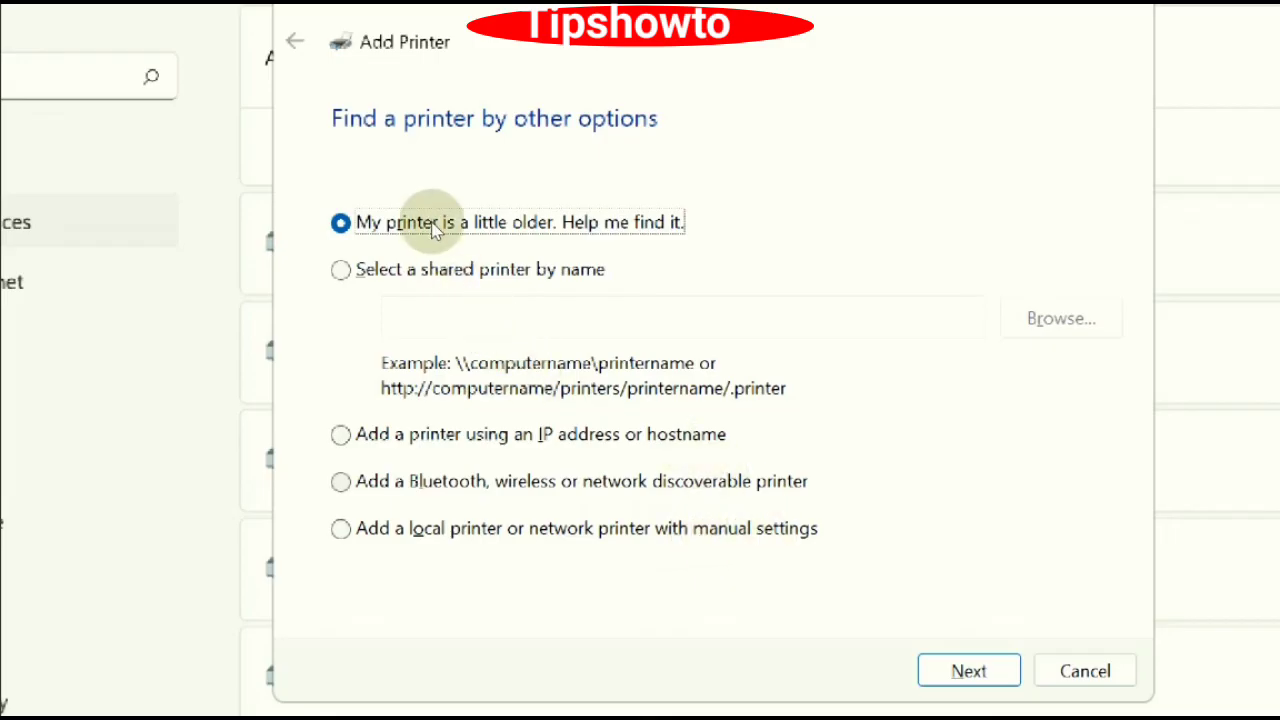
mouse_move(968, 670)
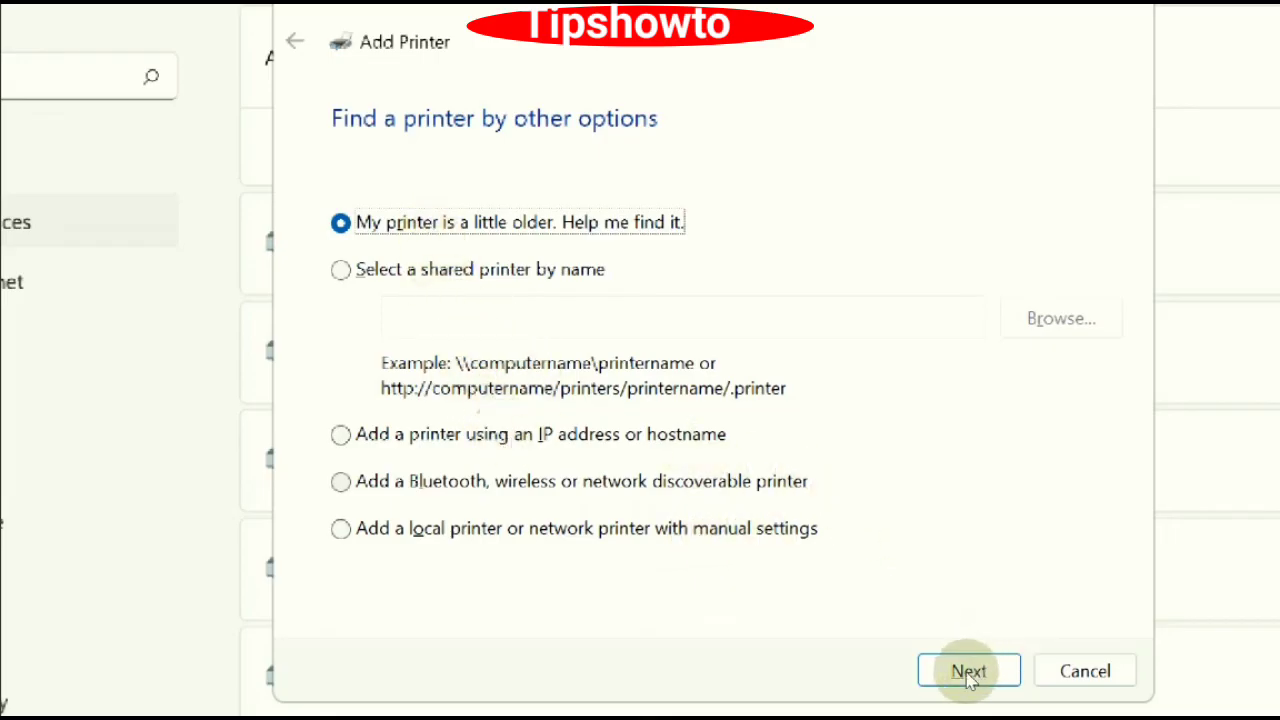